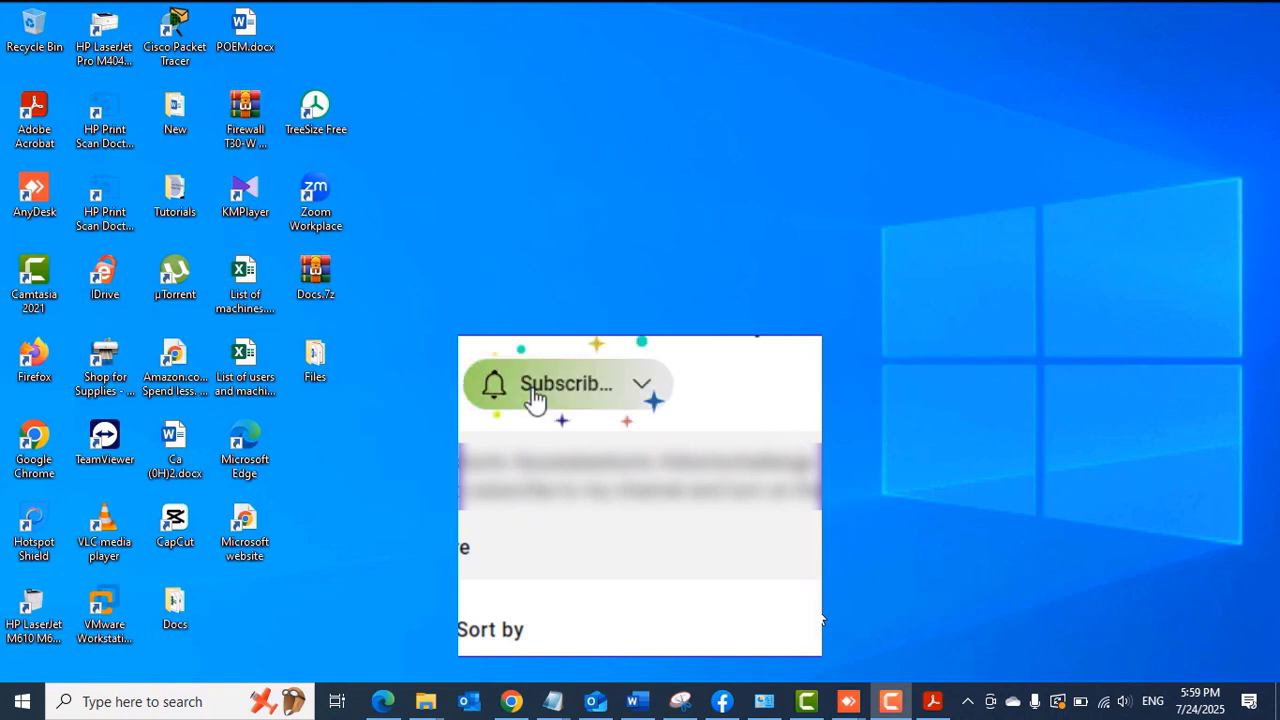
- Launch Microsoft Edge and navigate to get.adobe.com/reader
left_click(567, 384)
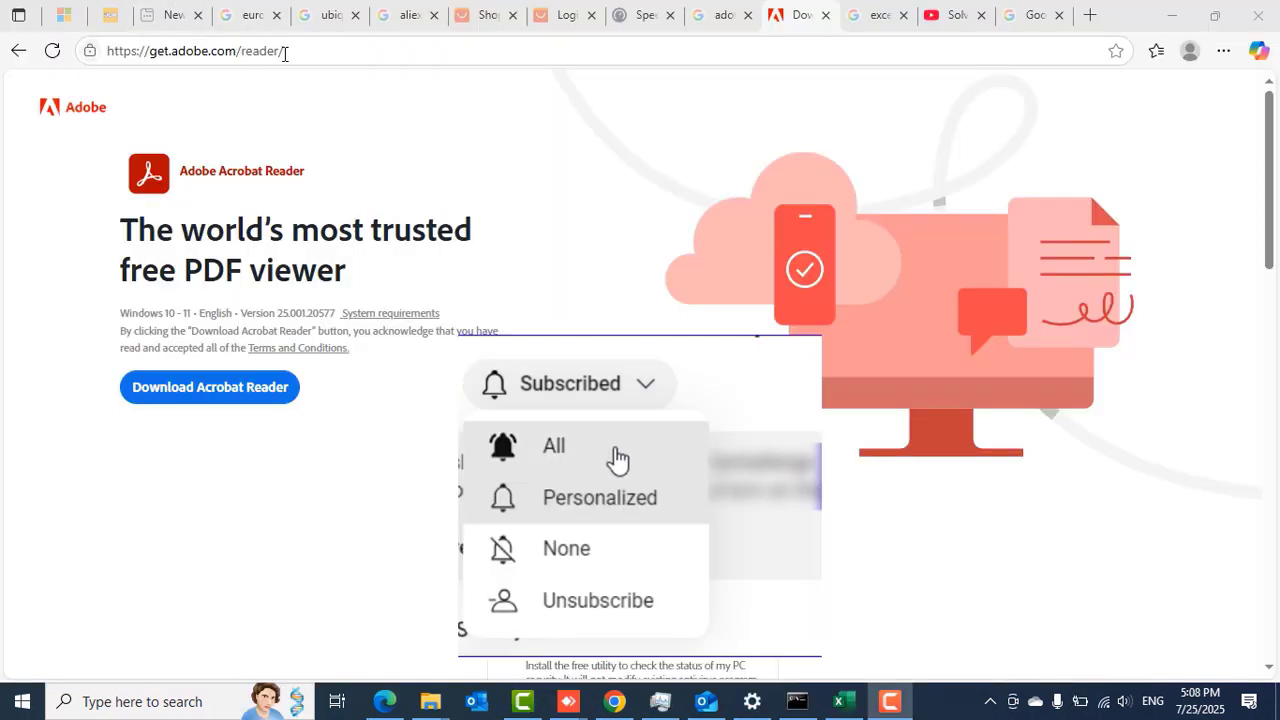
left_click(195, 51)
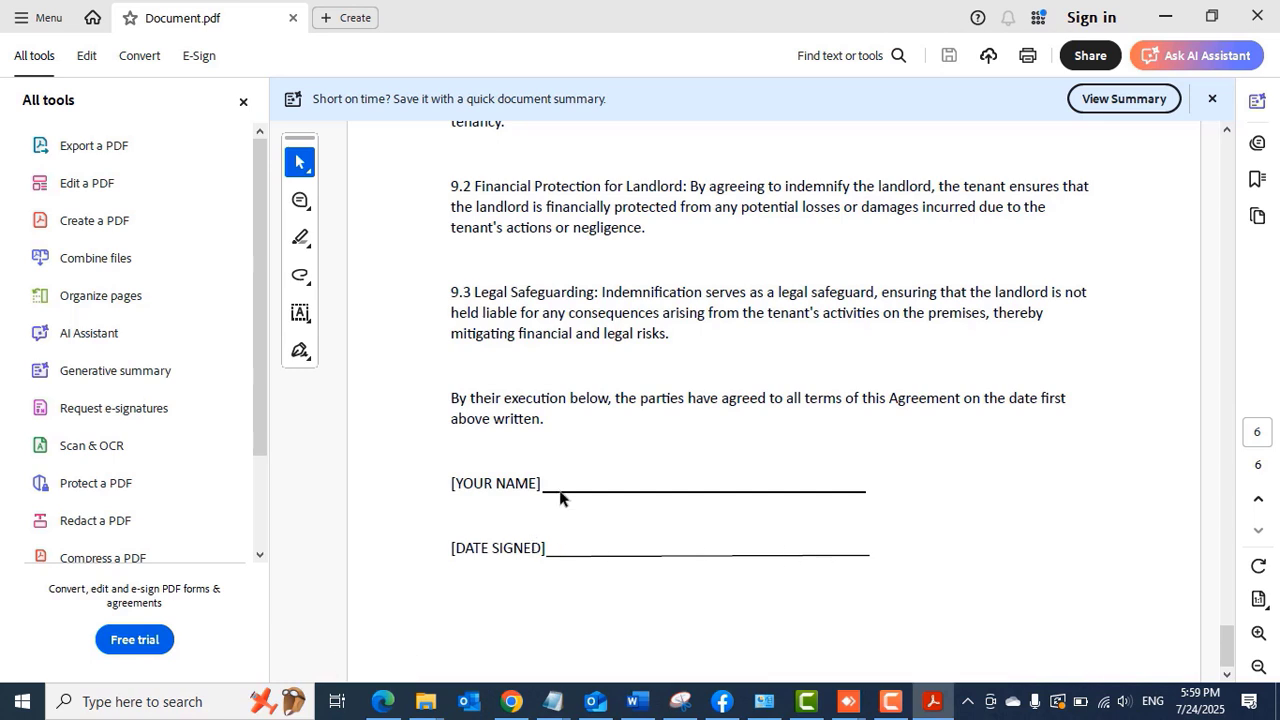
mouse_move(617, 480)
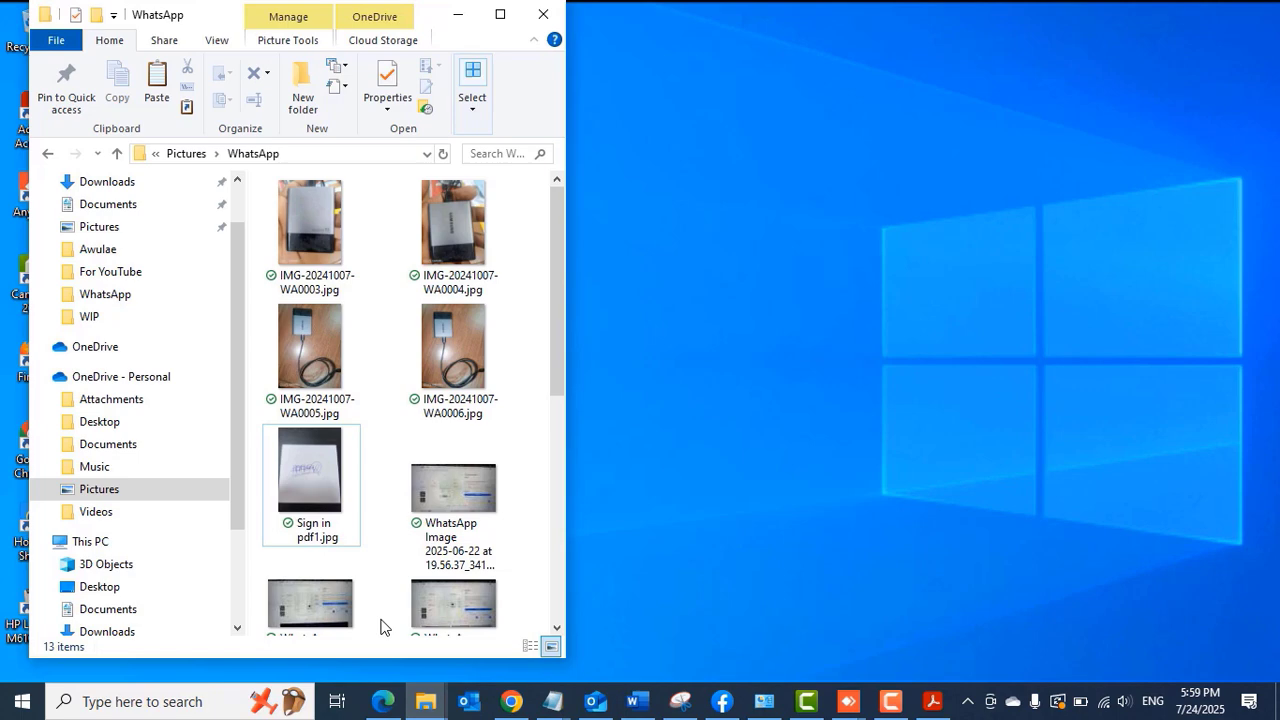
- View Sign in pdf1.jpg from the WhatsApp folder in Microsoft Photos
left_click(311, 485)
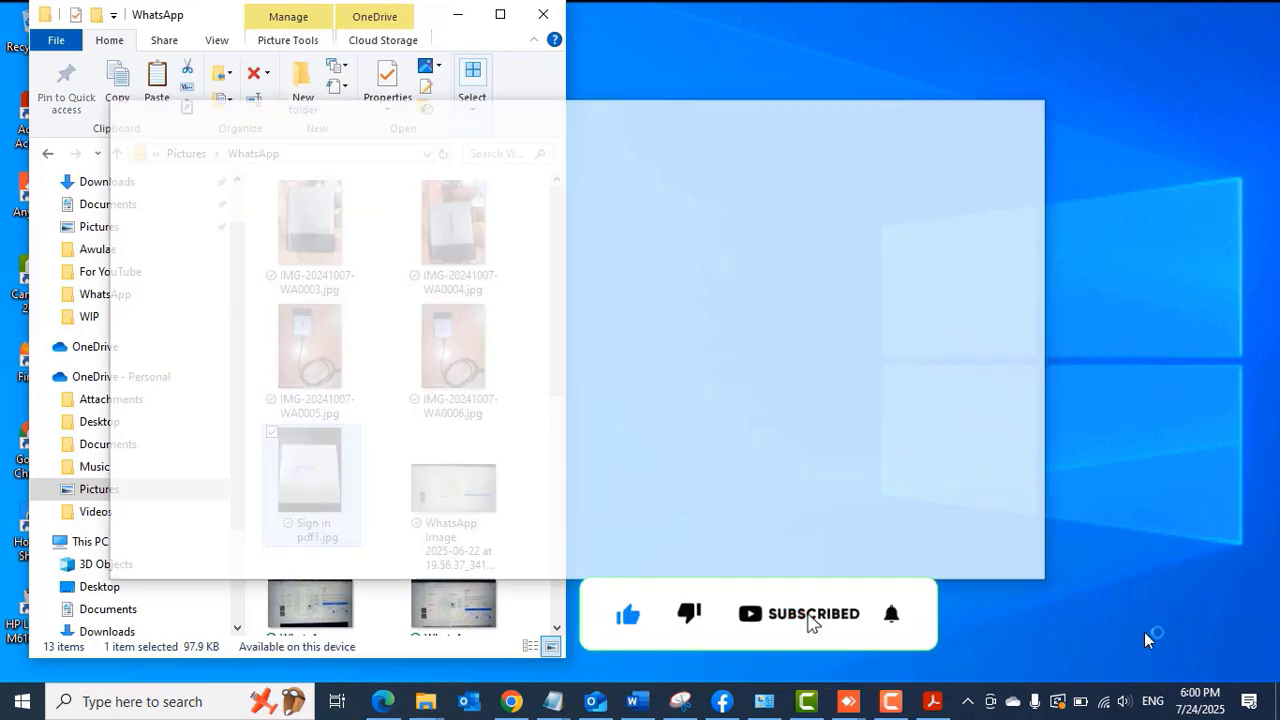
double_click(311, 483)
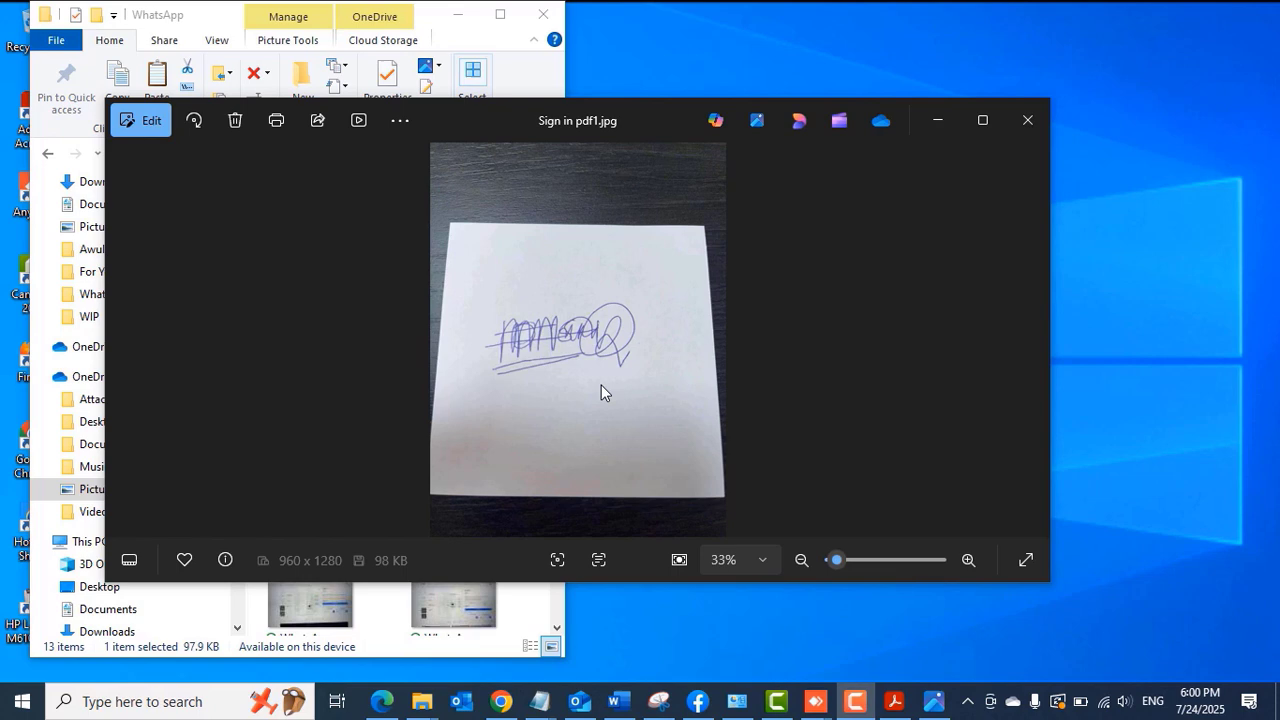
mouse_move(575, 352)
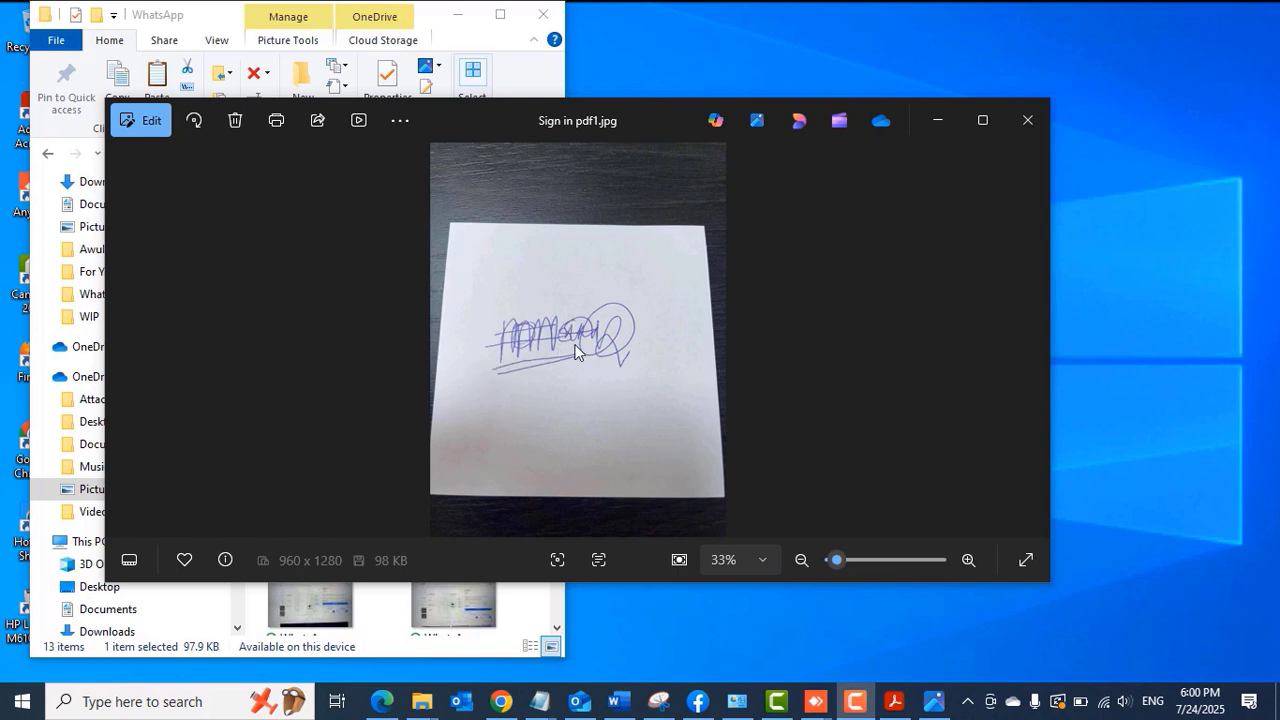
mouse_move(626, 335)
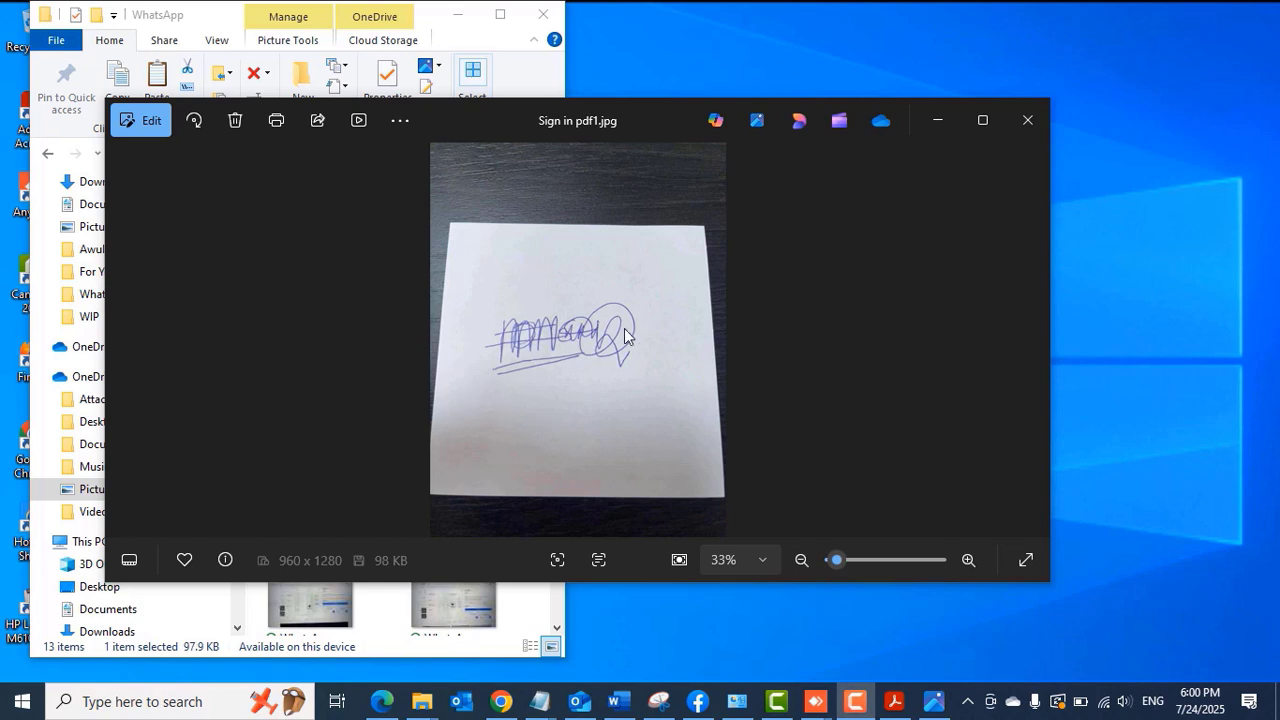
mouse_move(548, 363)
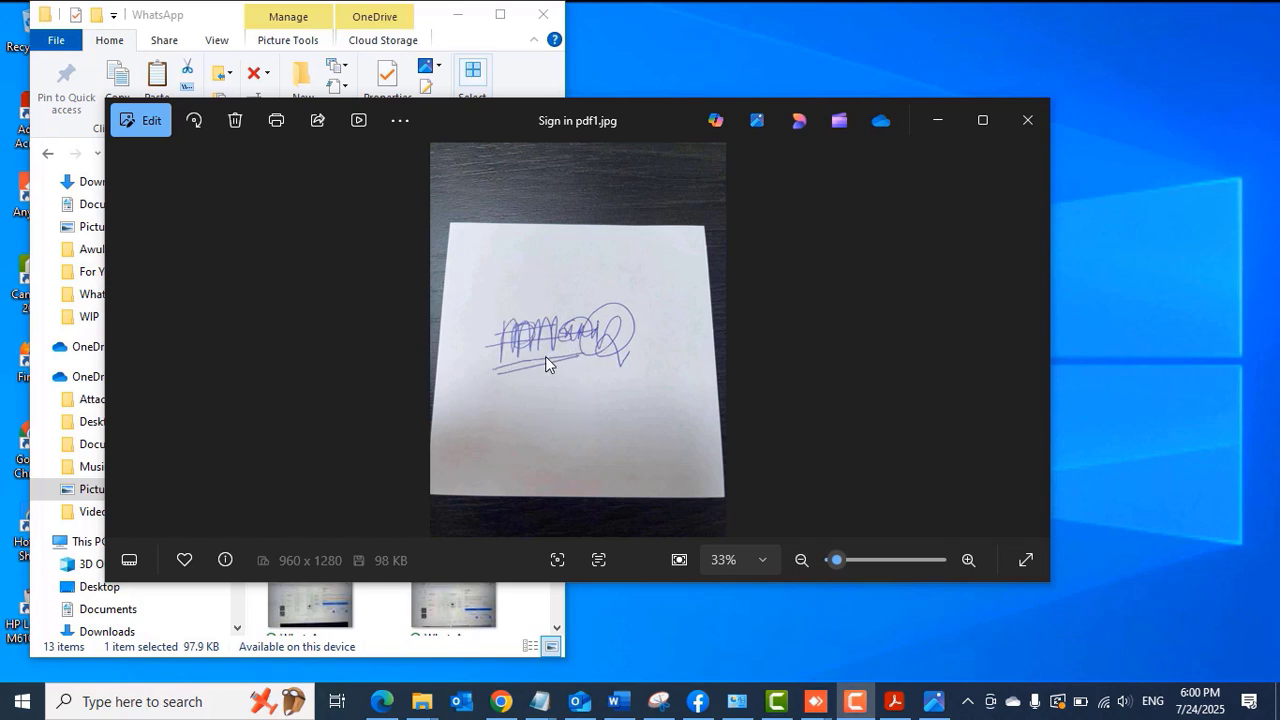
mouse_move(576, 375)
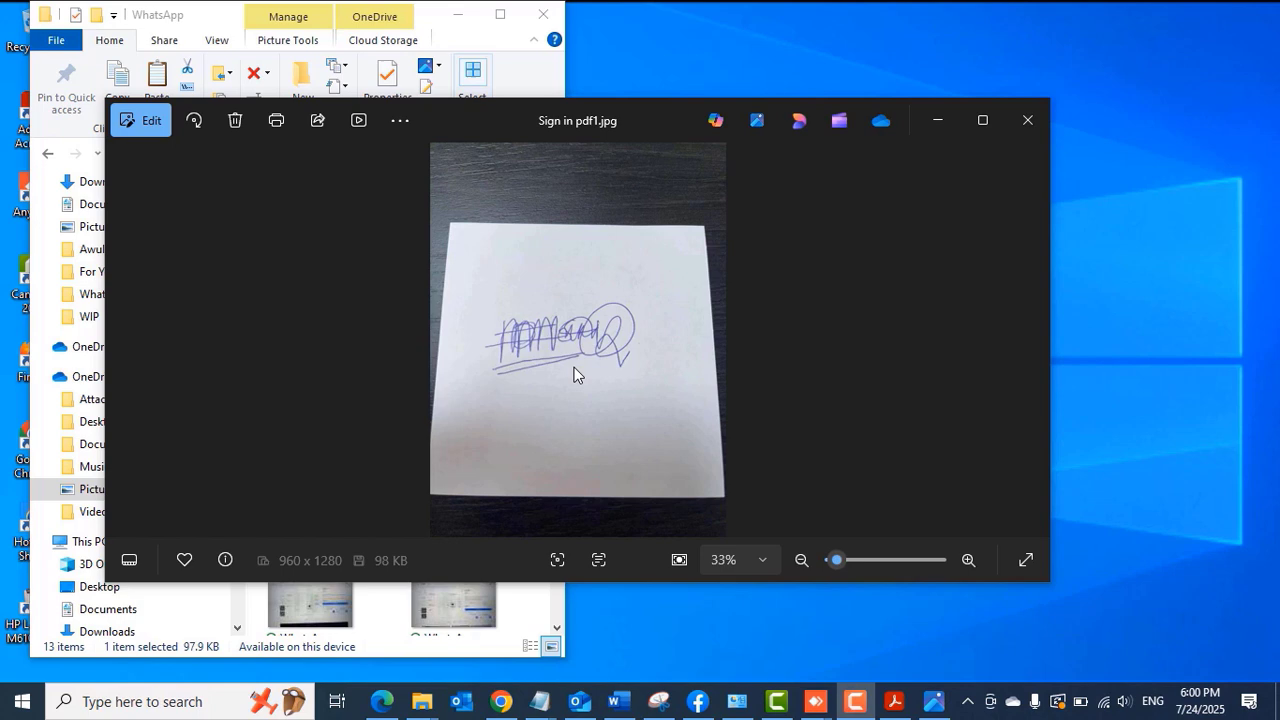
mouse_move(687, 367)
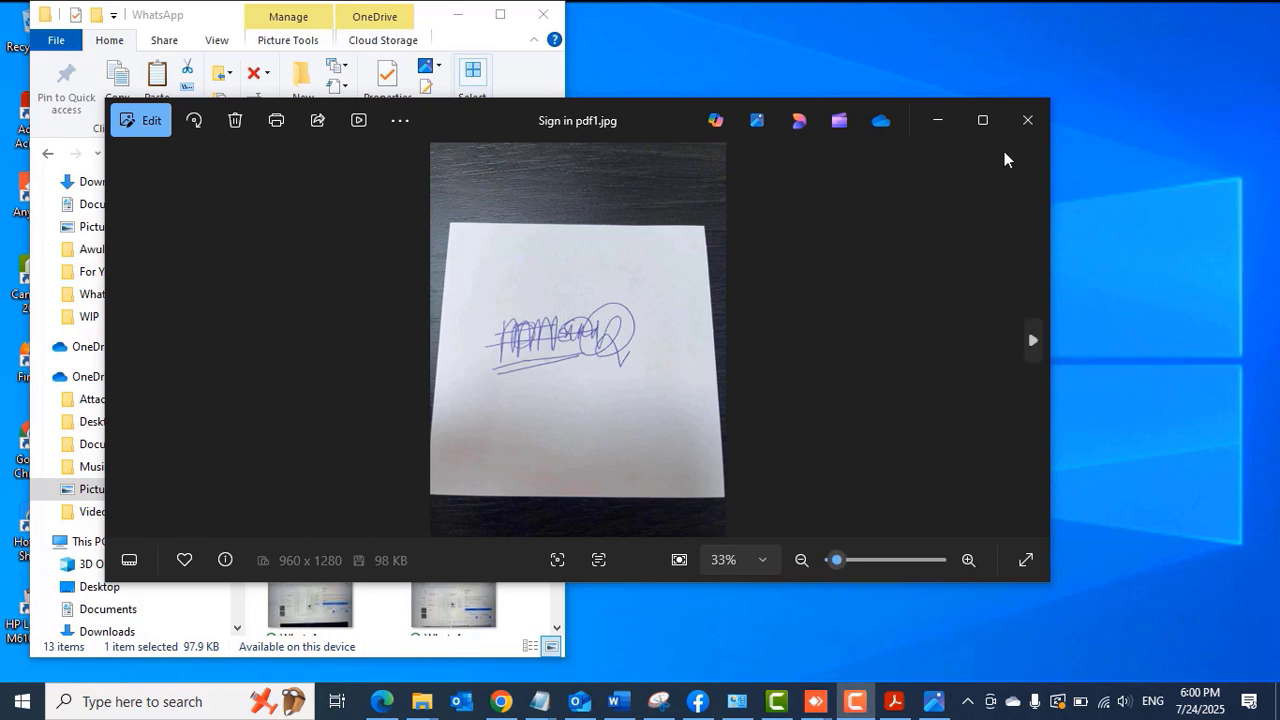
- Close Photos and bring up the context menu for Sign in pdf1.jpg
left_click(1027, 120)
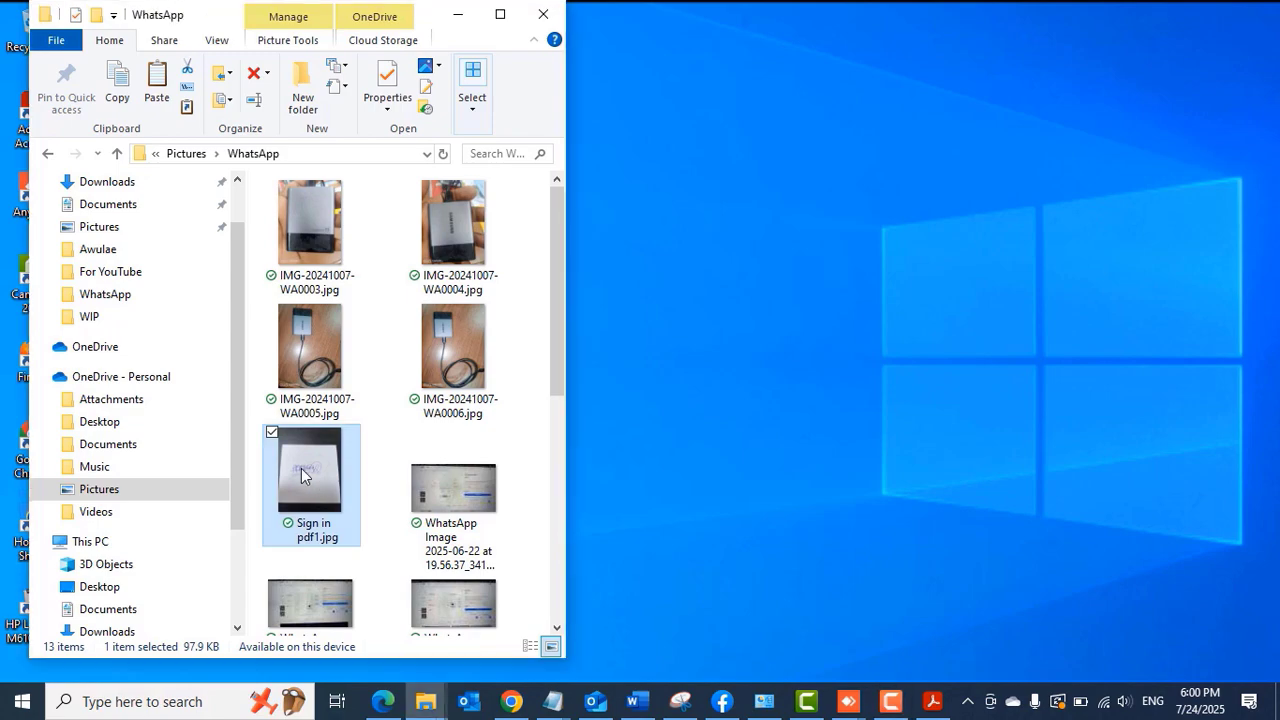
right_click(311, 470)
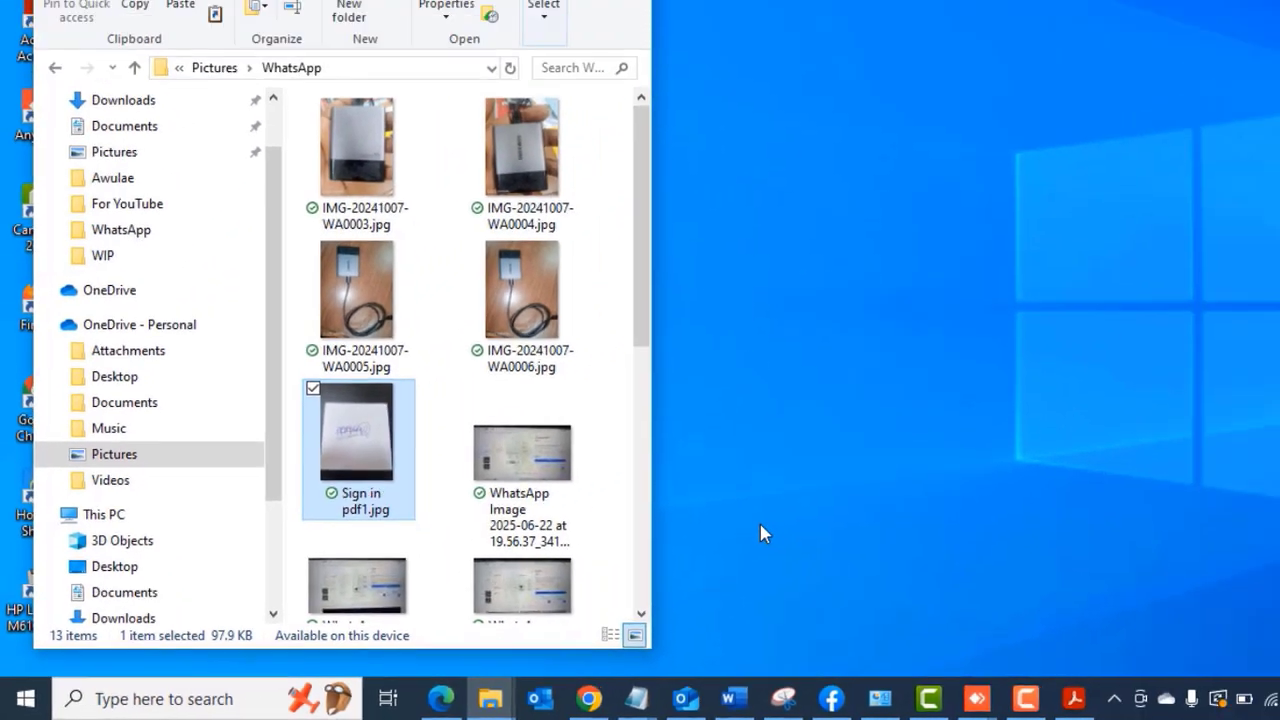
- Open the signature photo in Paint and resize it to 50 percent
double_click(358, 430)
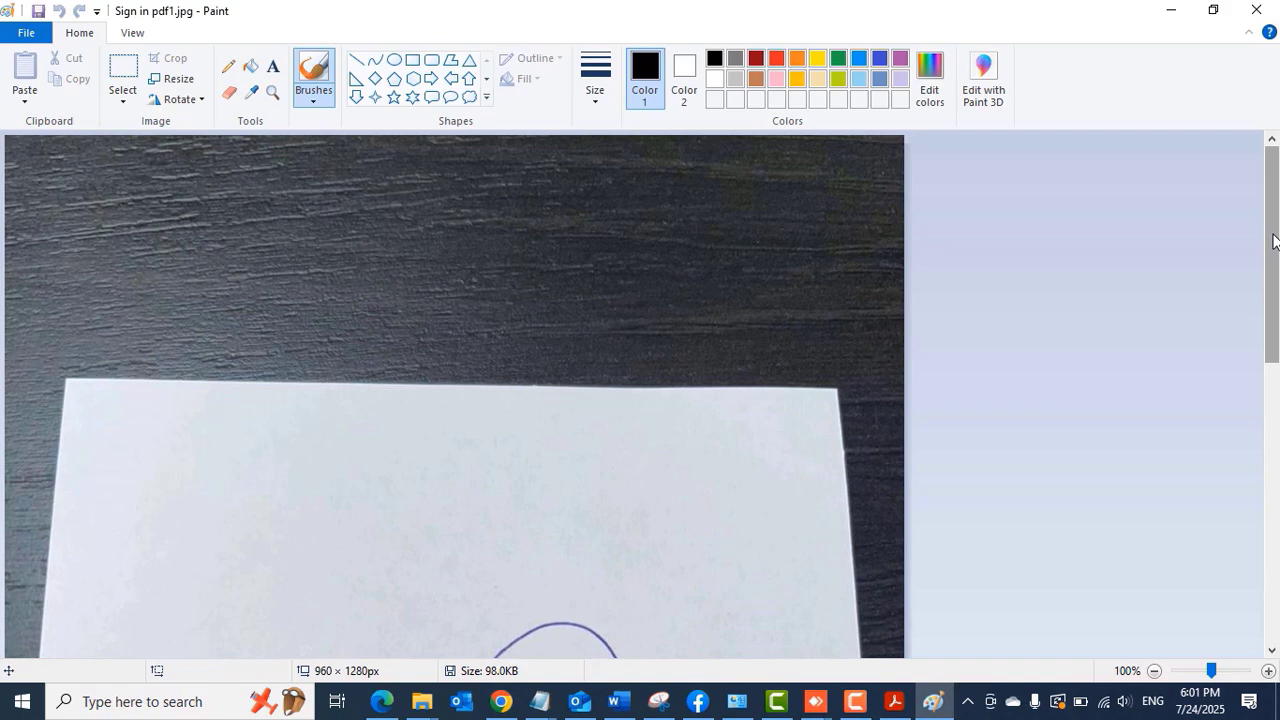
scroll("down", 3)
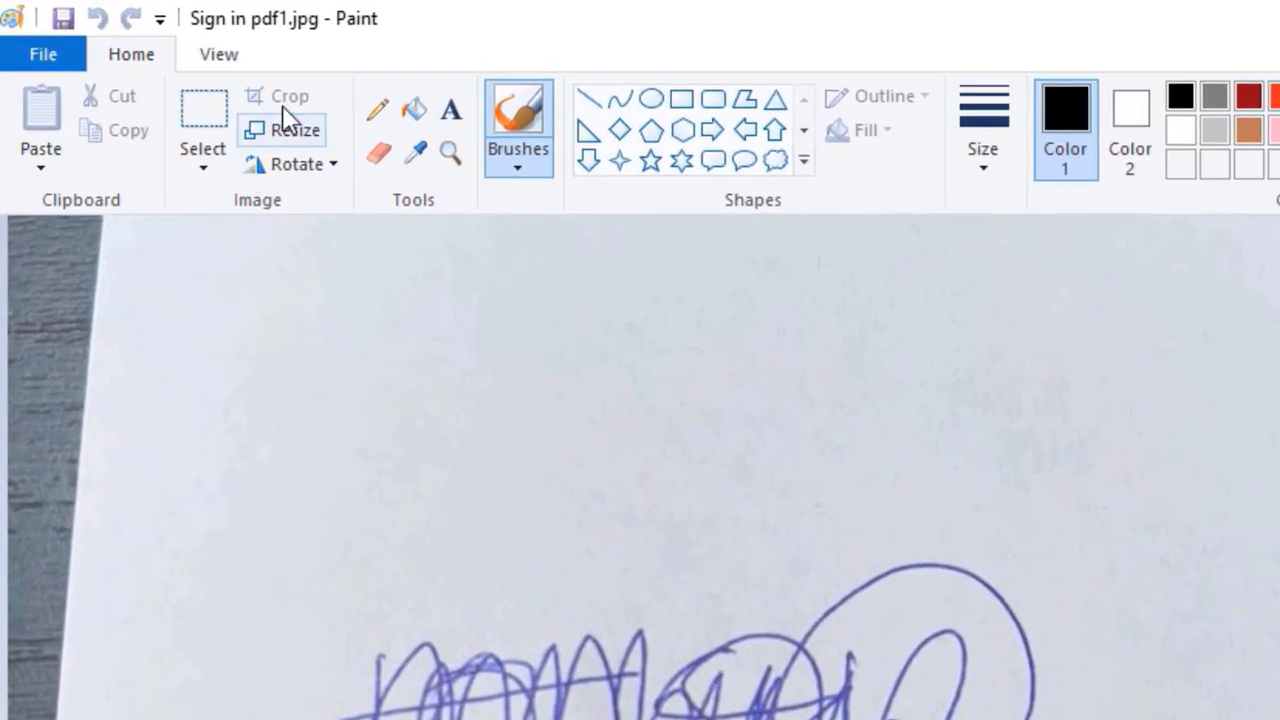
left_click(296, 130)
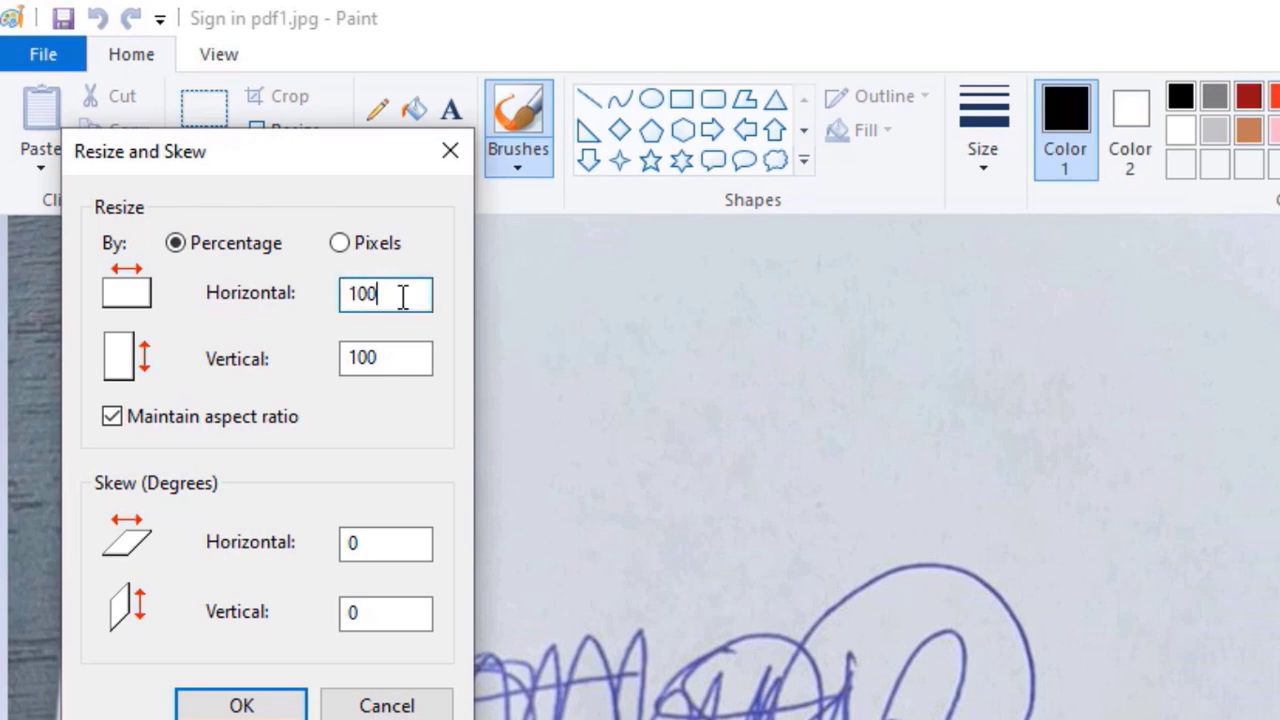
type("50")
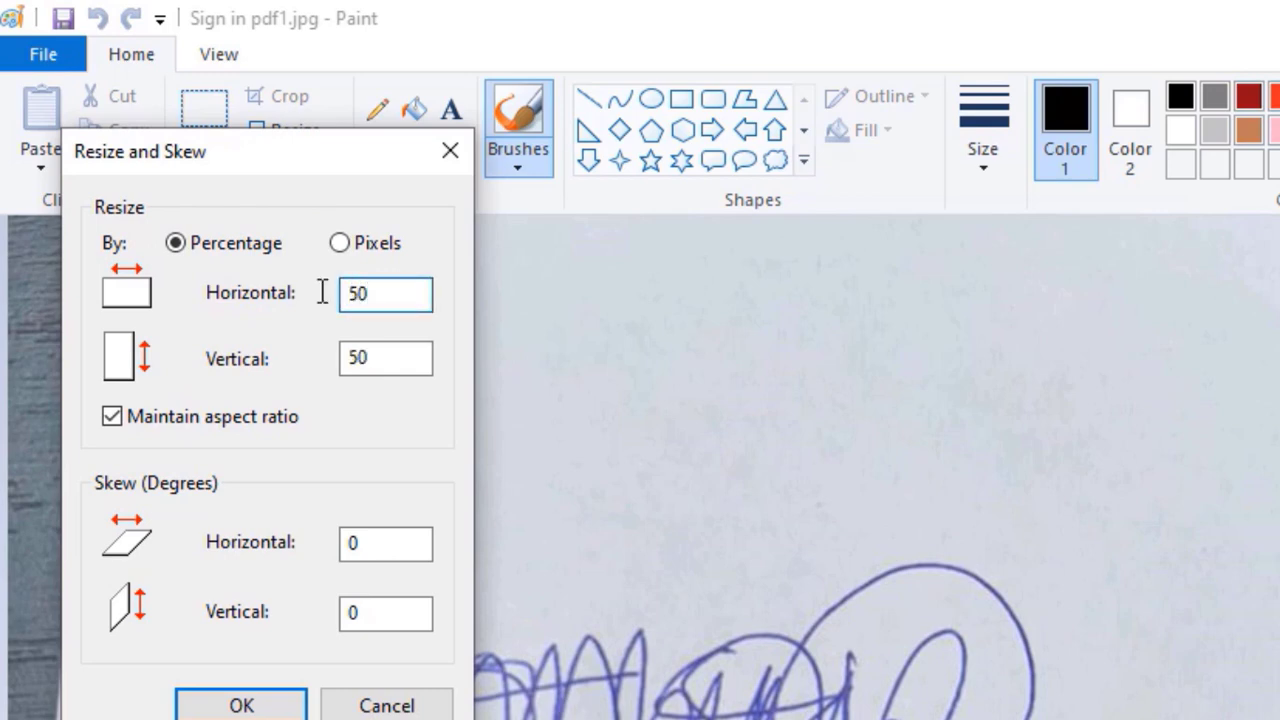
left_click(240, 705)
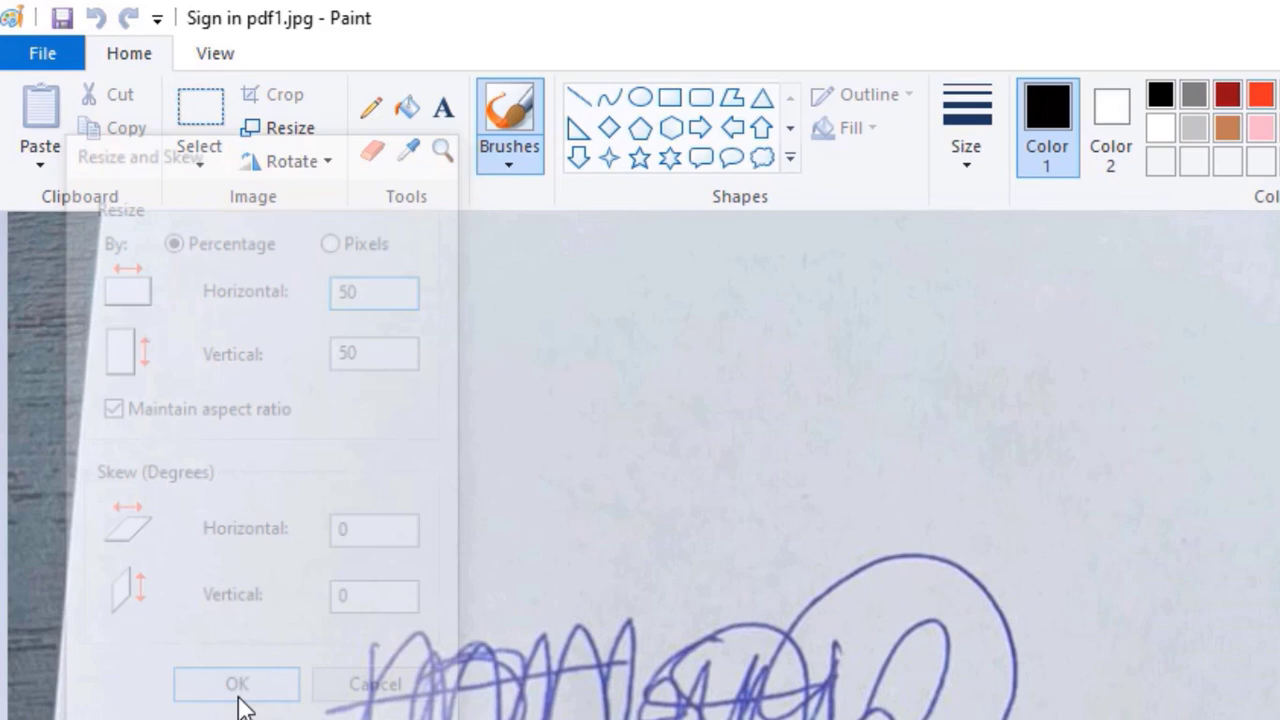
- Select a rectangle around the handwritten signature and crop the image to it
left_click(236, 683)
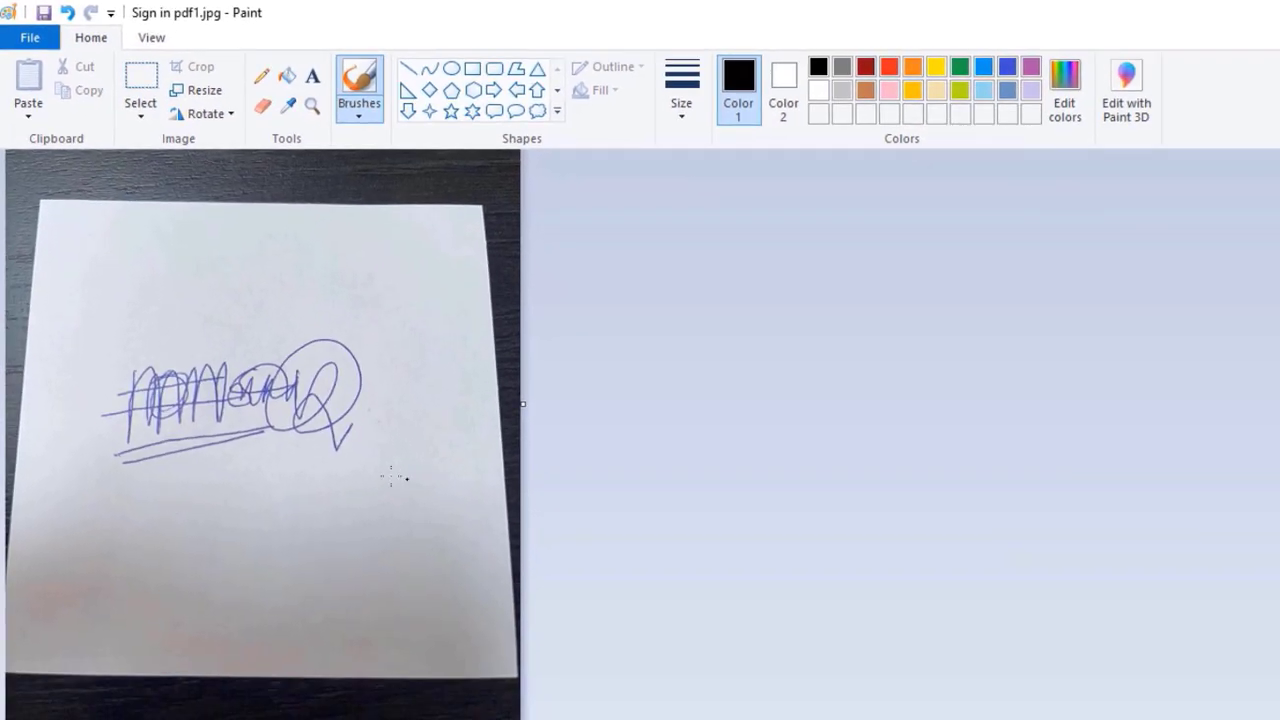
mouse_move(140, 90)
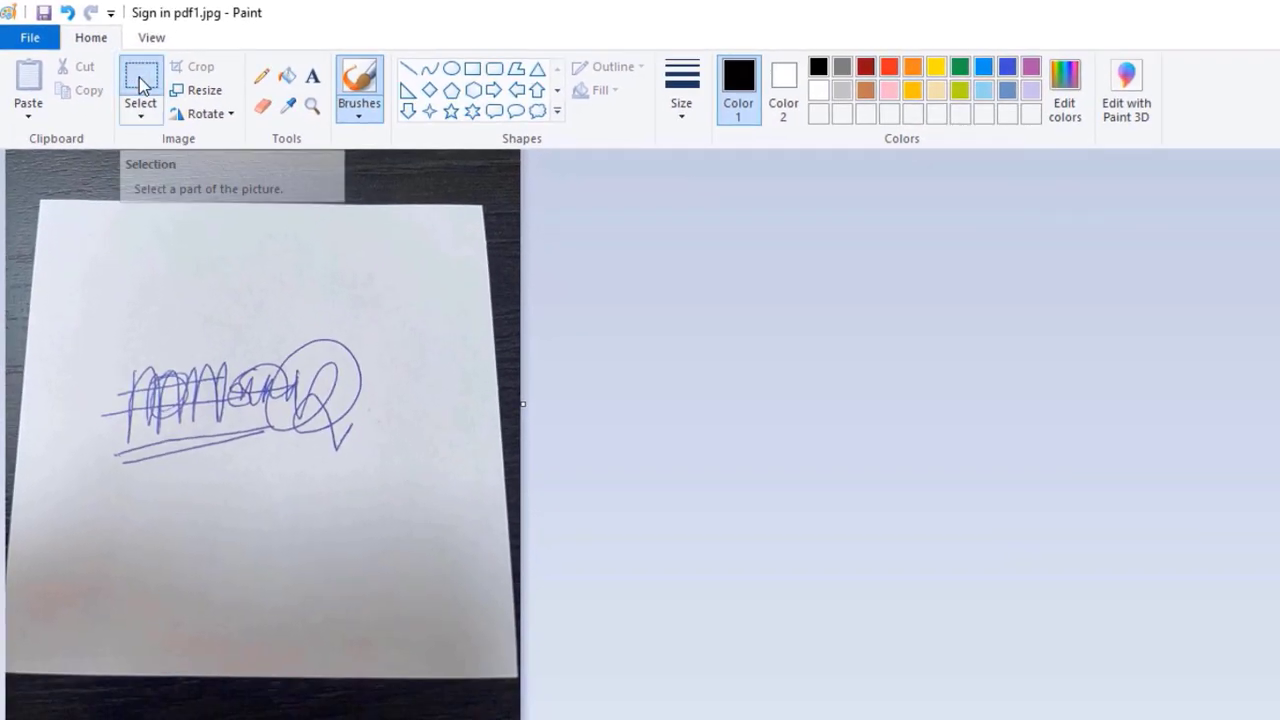
mouse_move(50, 290)
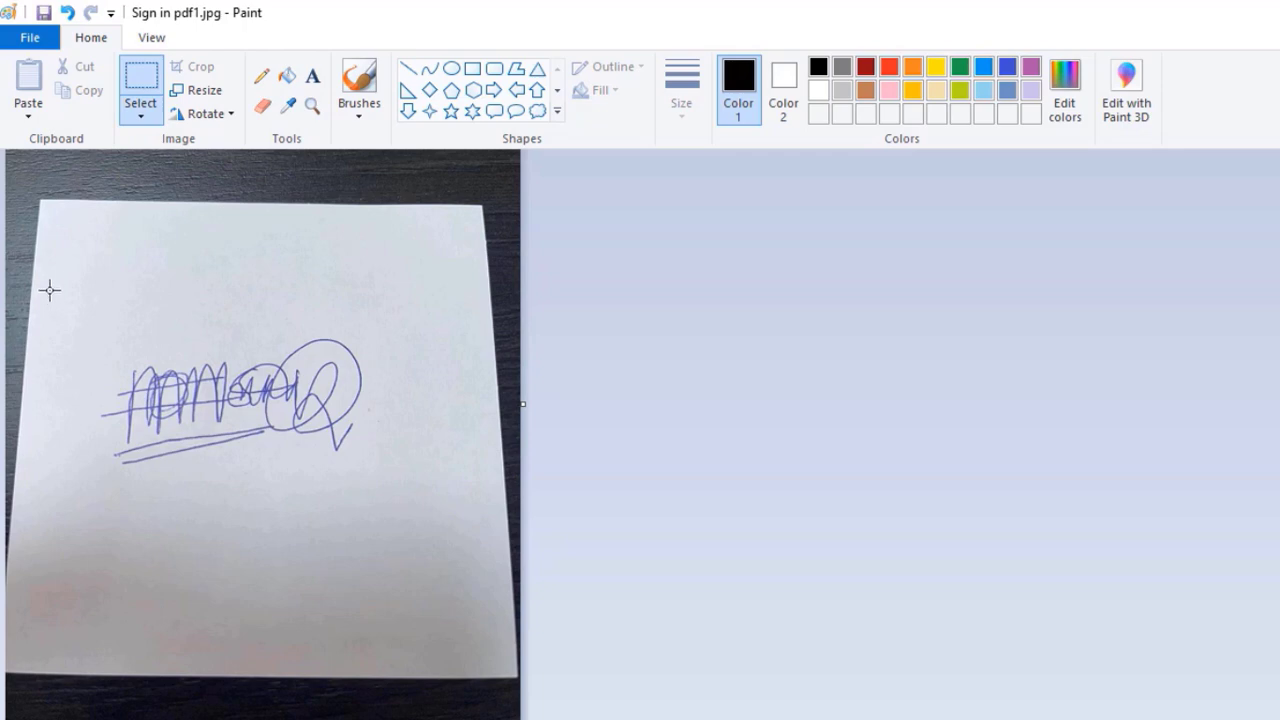
left_click_drag(48, 290, 333, 441)
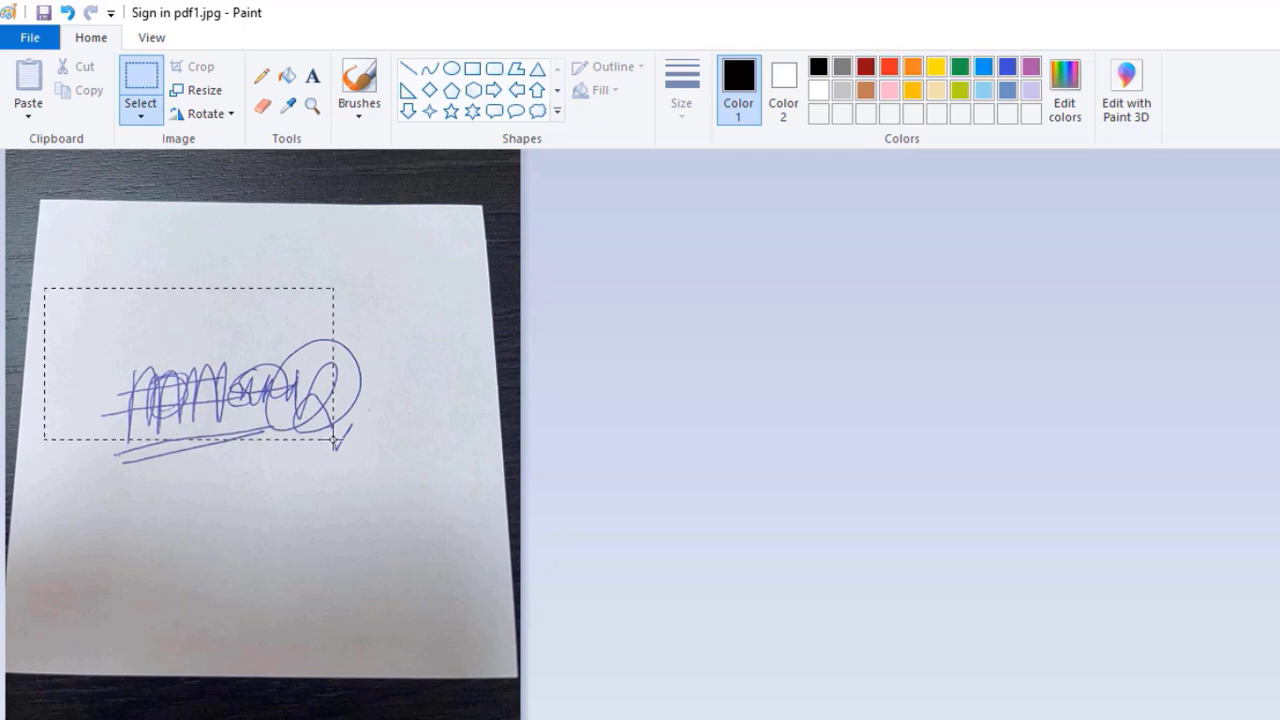
left_click_drag(335, 440, 447, 548)
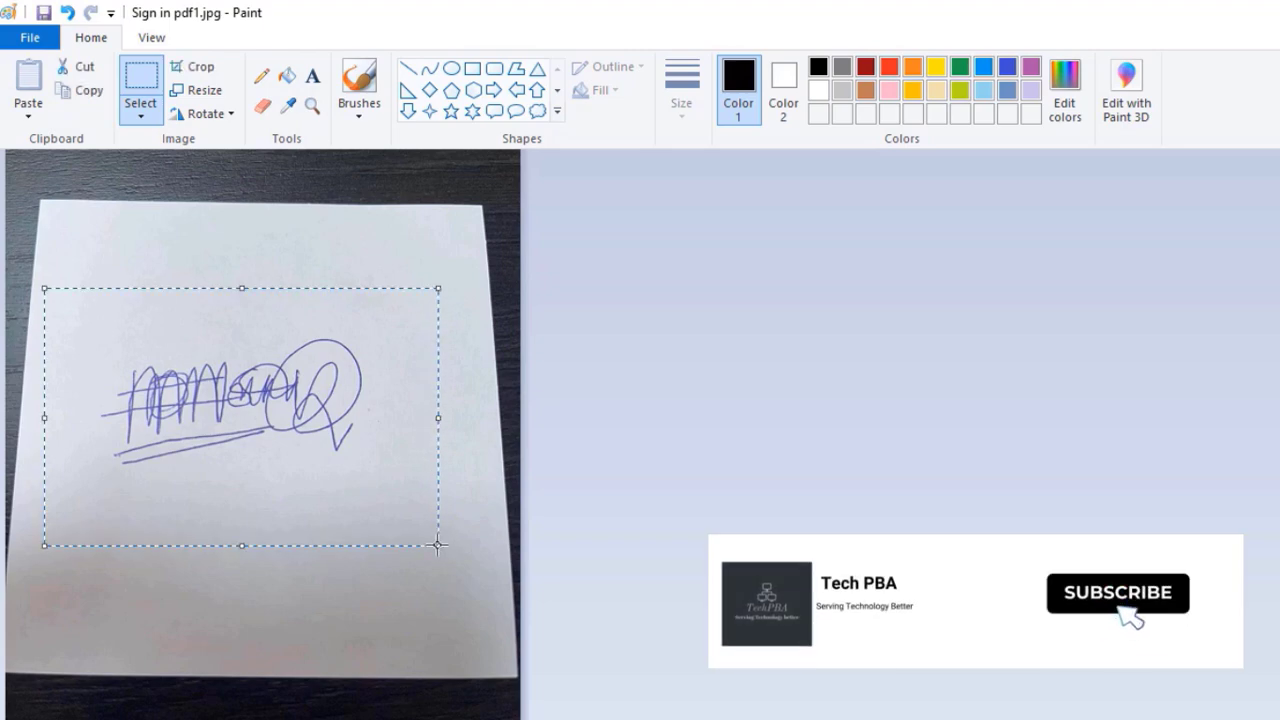
mouse_move(201, 66)
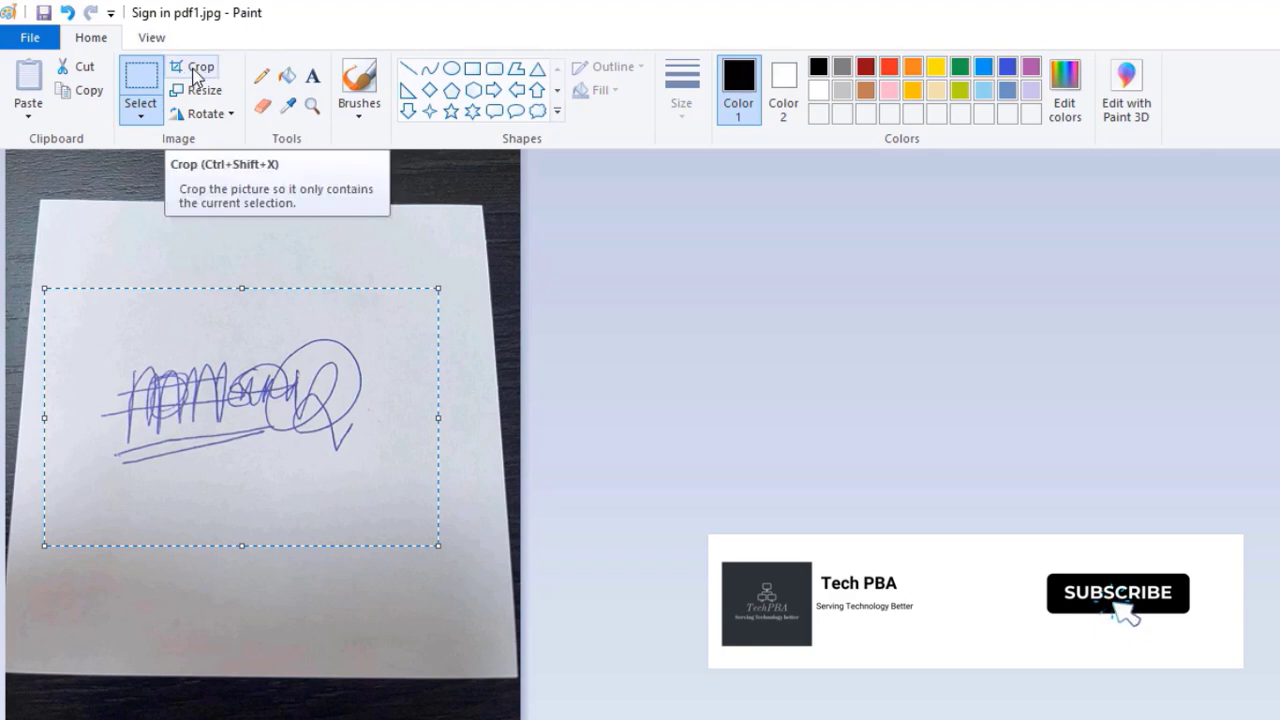
left_click(201, 67)
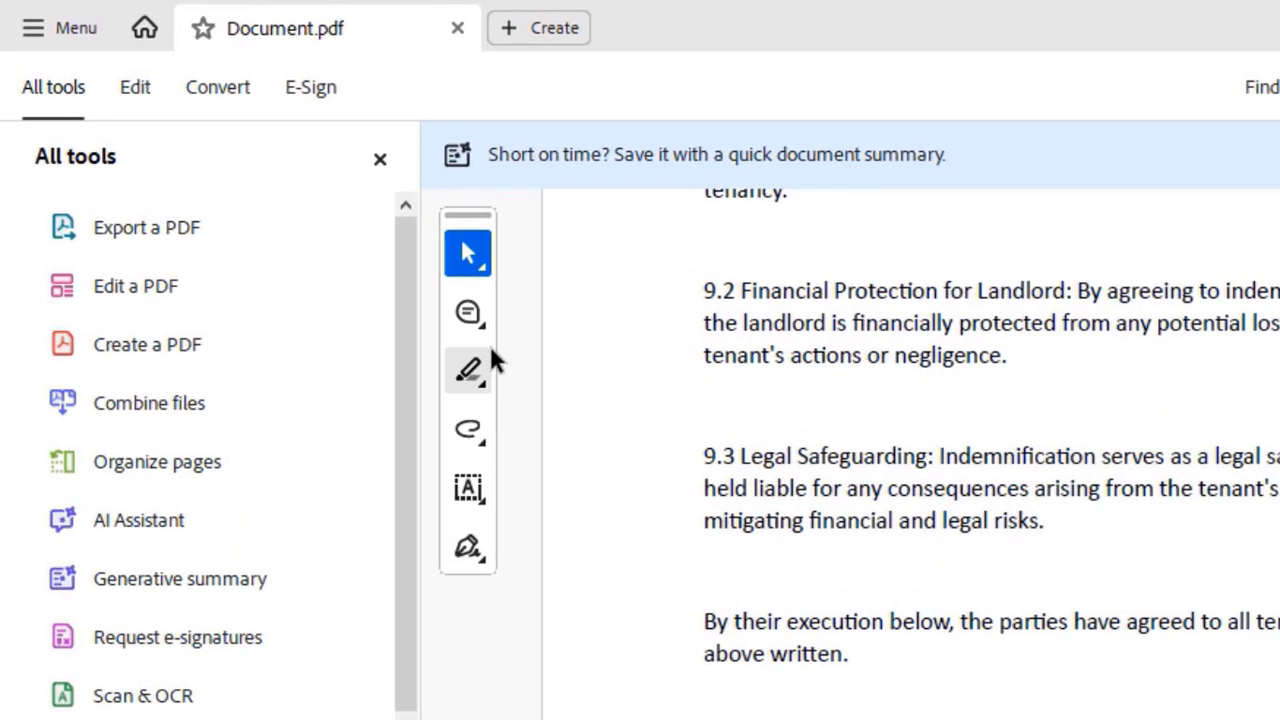
mouse_move(467, 547)
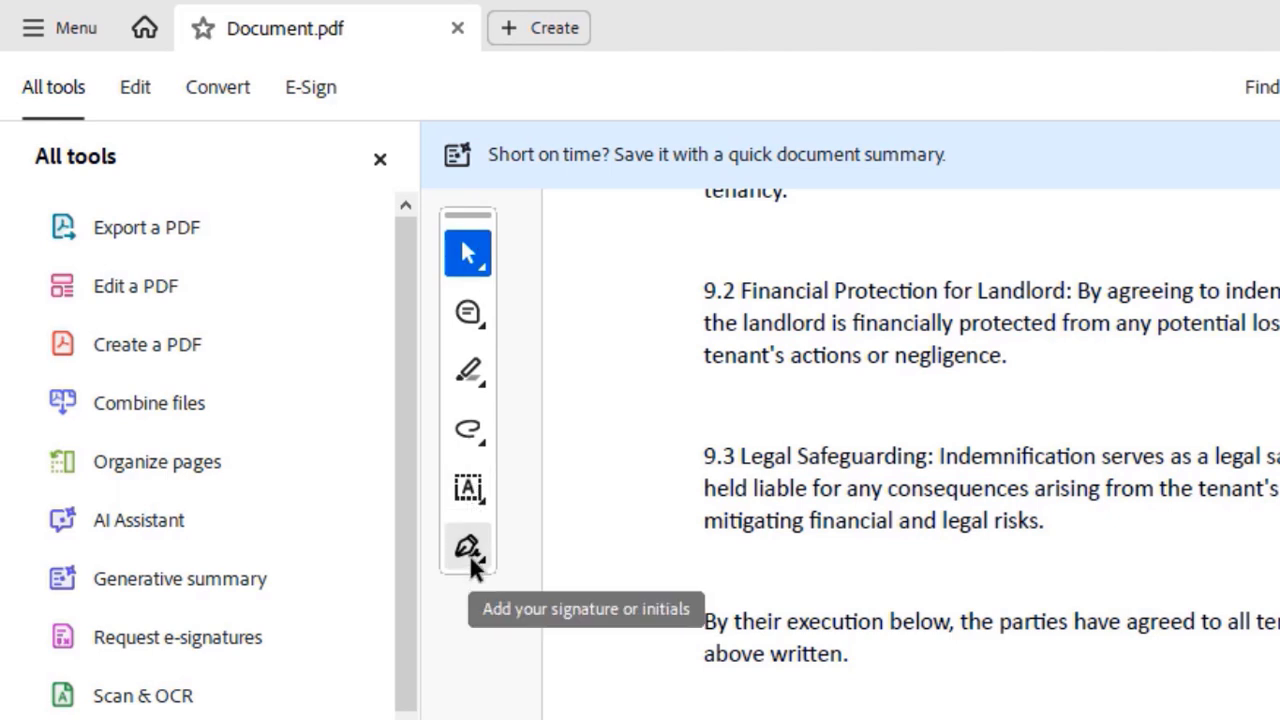
mouse_move(481, 571)
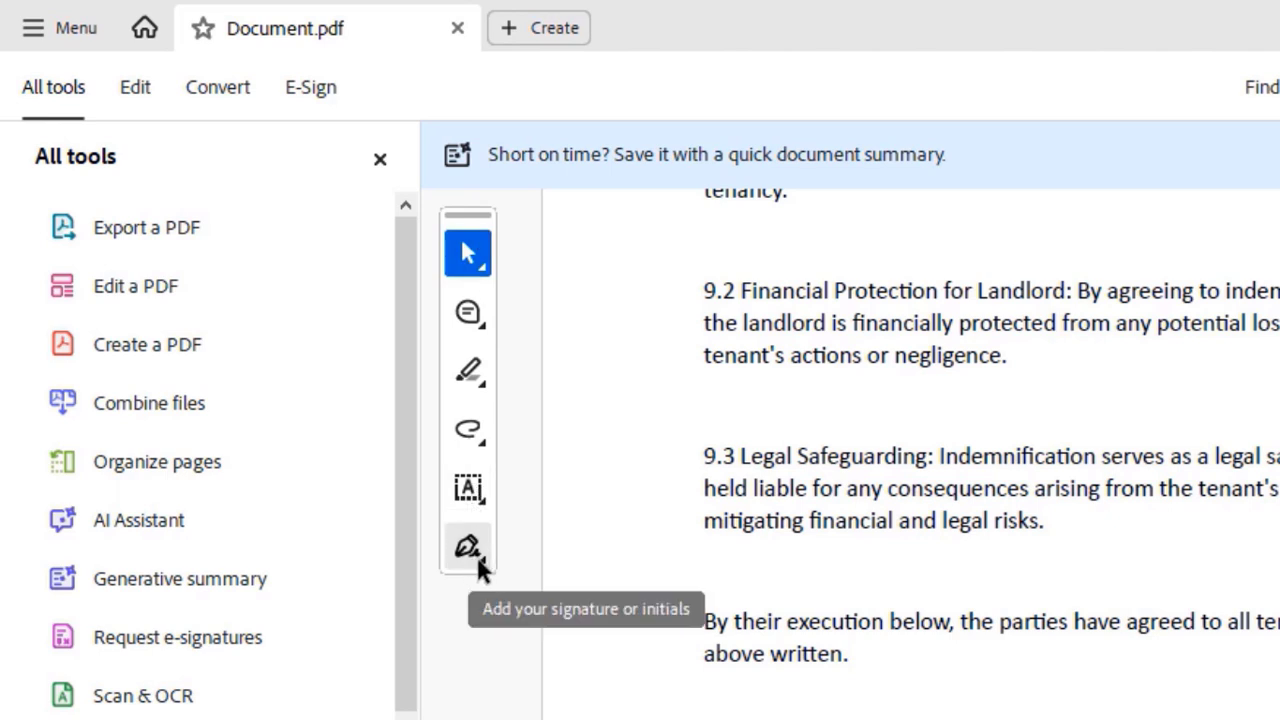
- Start adding a signature to the agreement from the floating toolbar
left_click(467, 546)
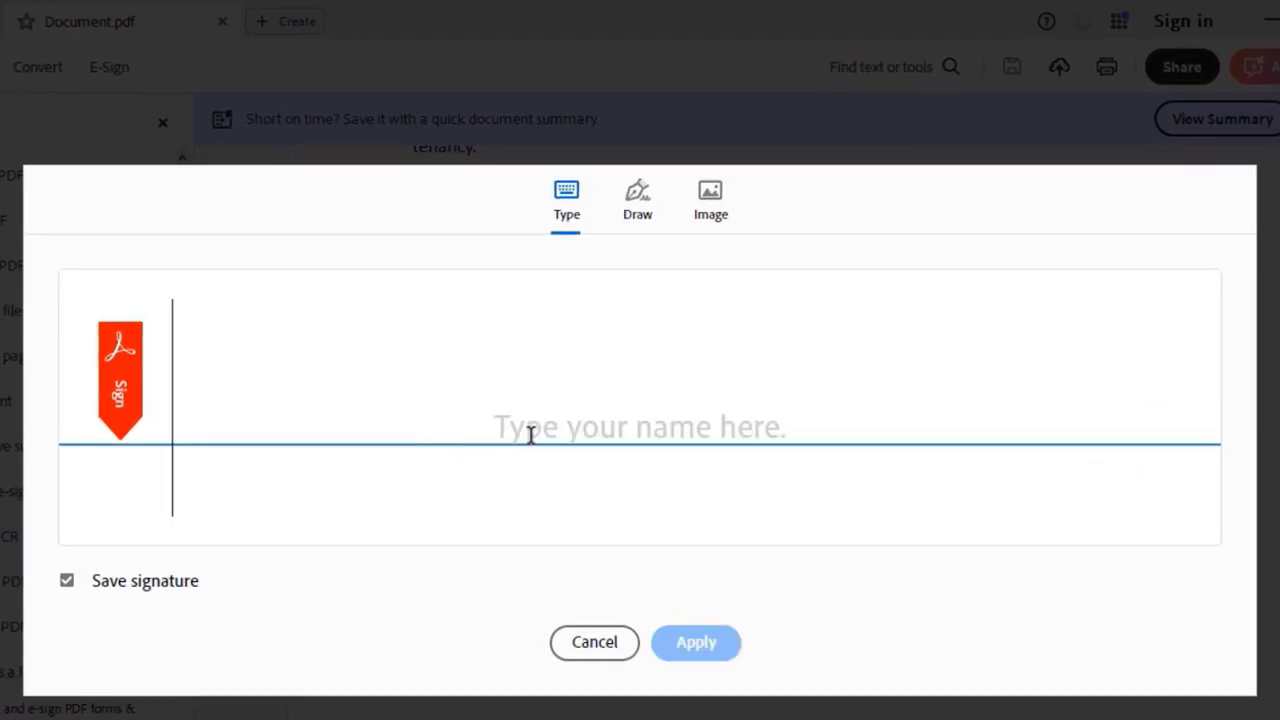
- Create the signature from the cropped signature image file instead of drawing it
left_click(637, 200)
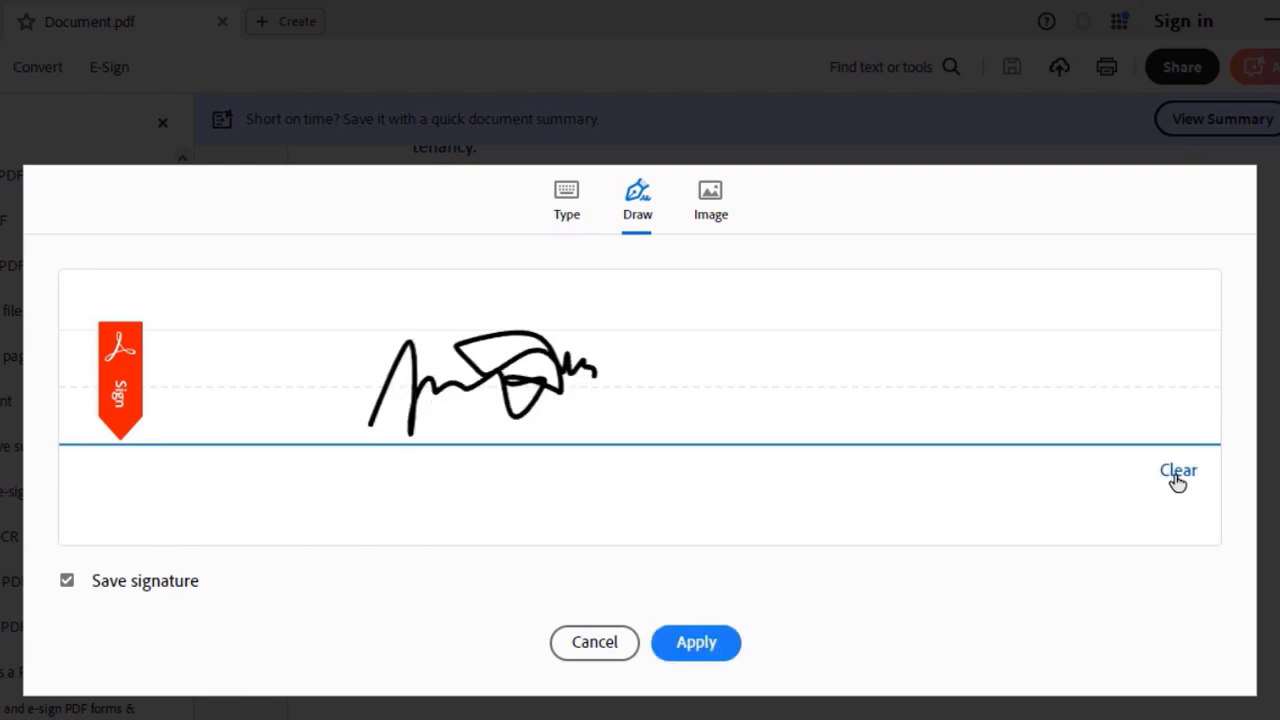
left_click(710, 200)
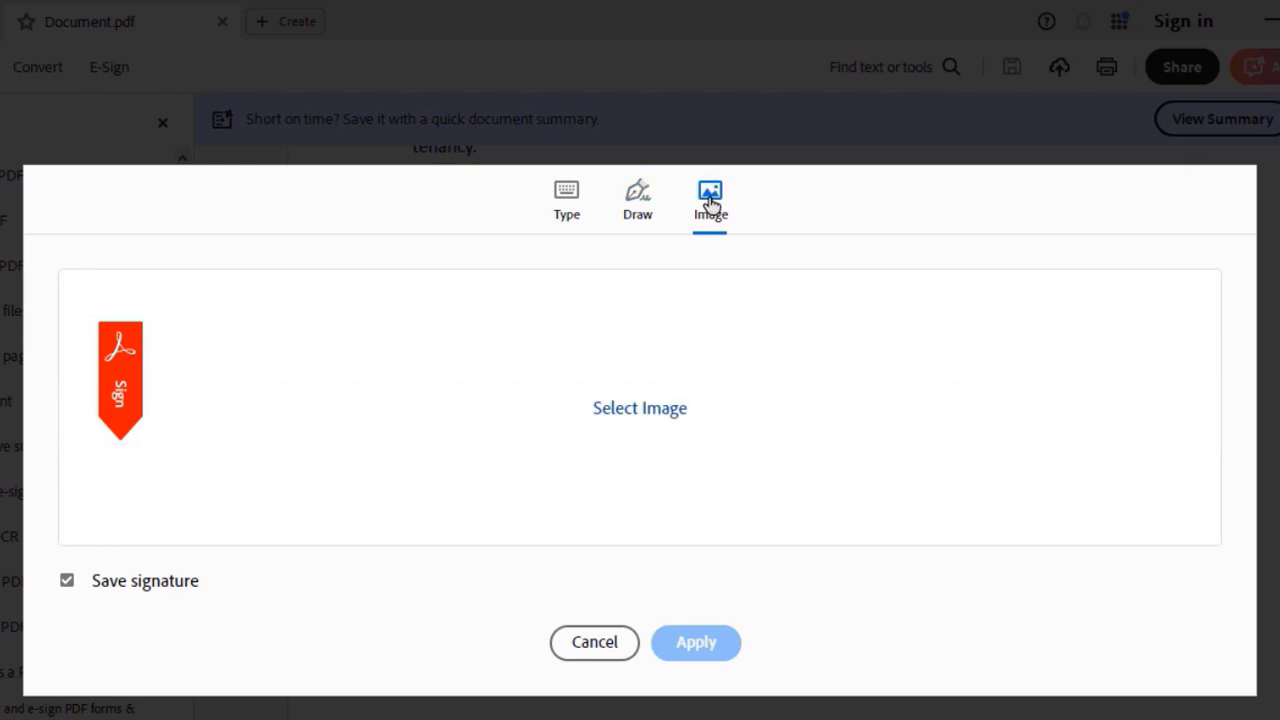
left_click(639, 408)
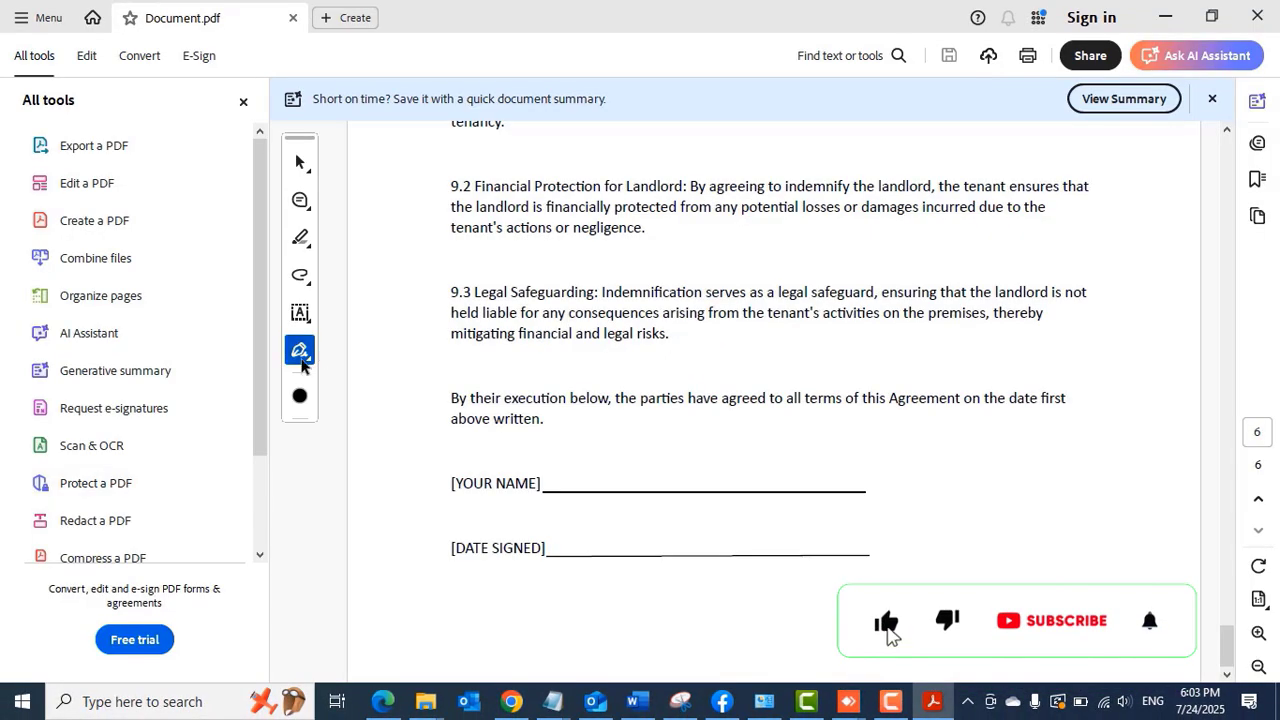
- Place the image signature between the YOUR NAME and DATE SIGNED lines and finish adjusting it
left_click(299, 351)
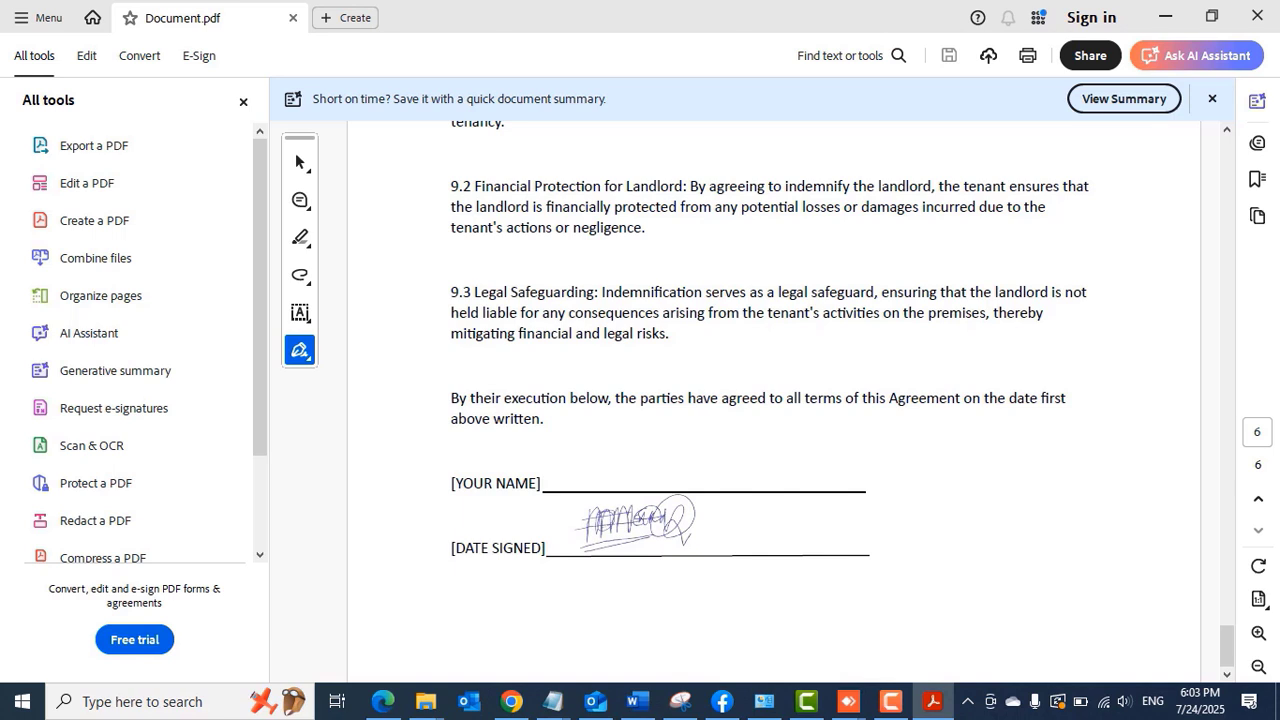
left_click(635, 520)
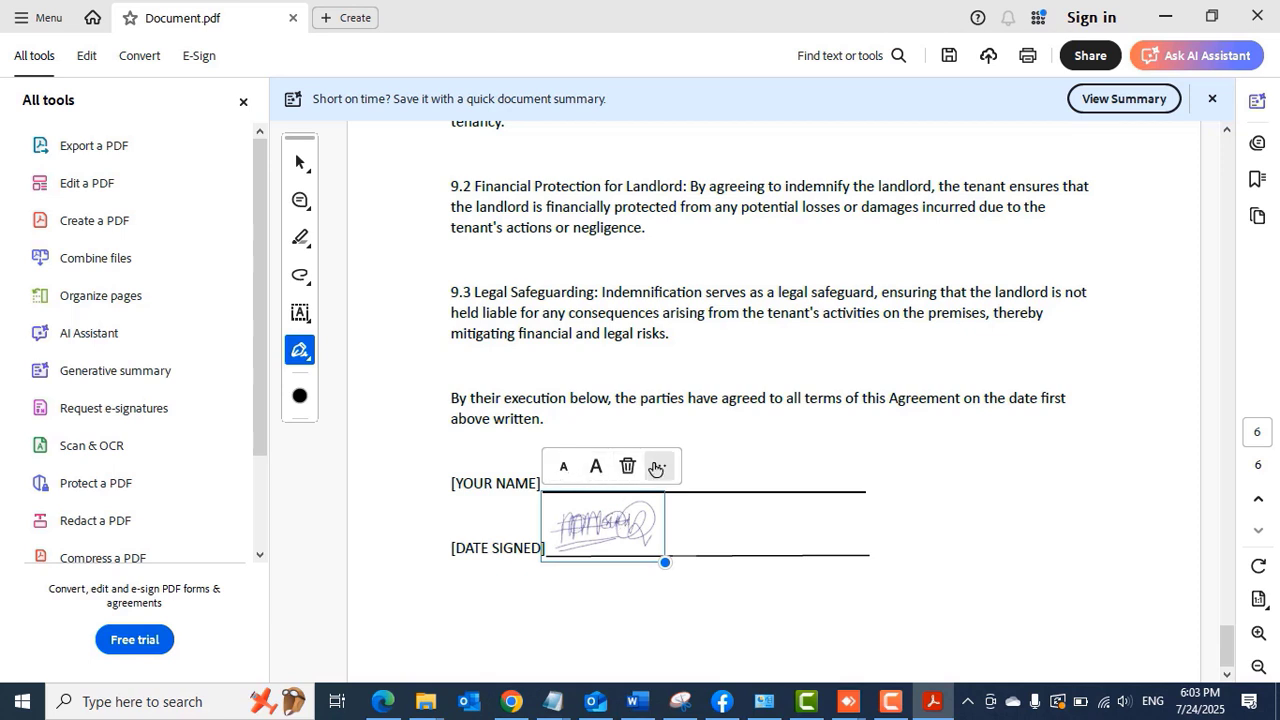
left_click(657, 466)
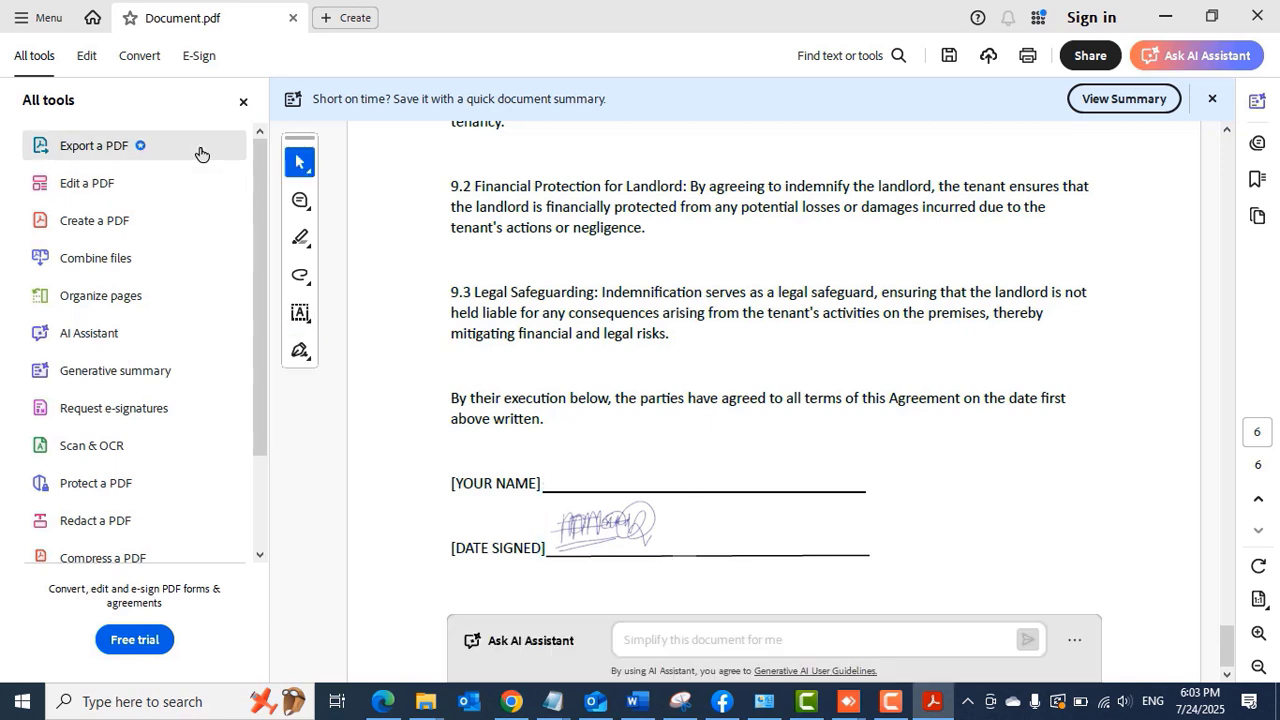
- Add the typed name BISMARK TETTEH on the YOUR NAME line with the Add text tool
left_click(299, 313)
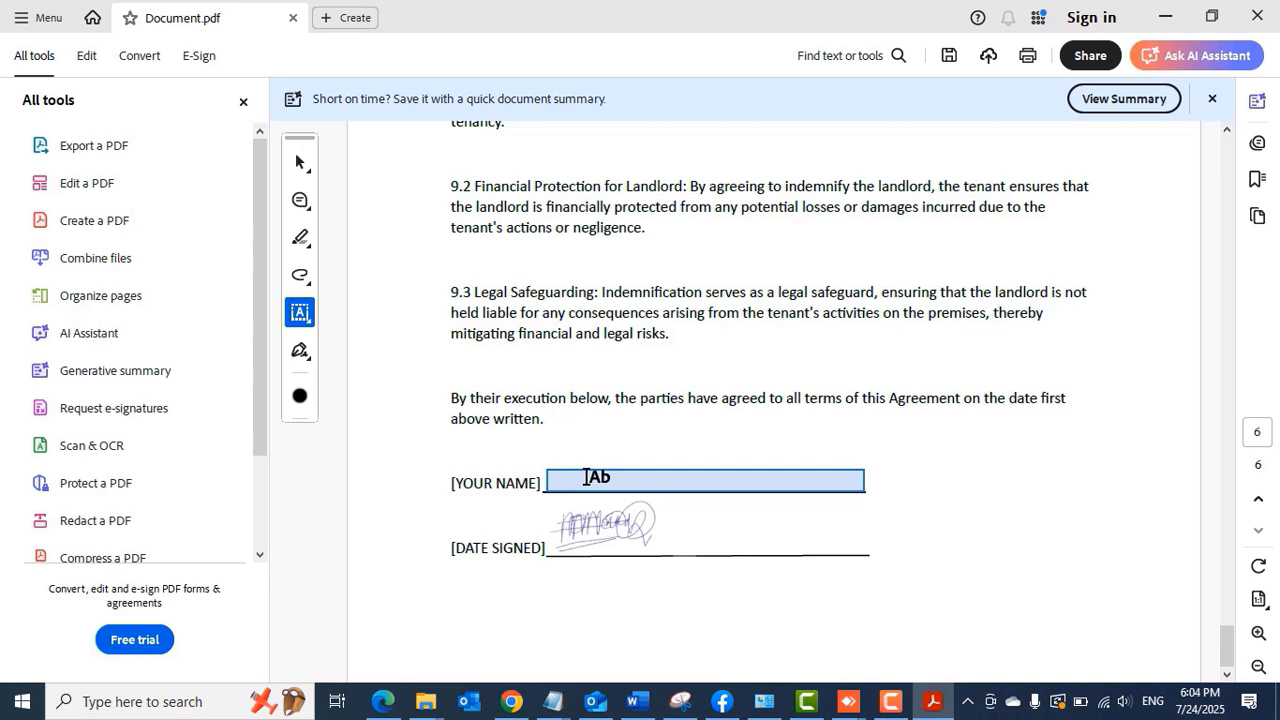
left_click(700, 480)
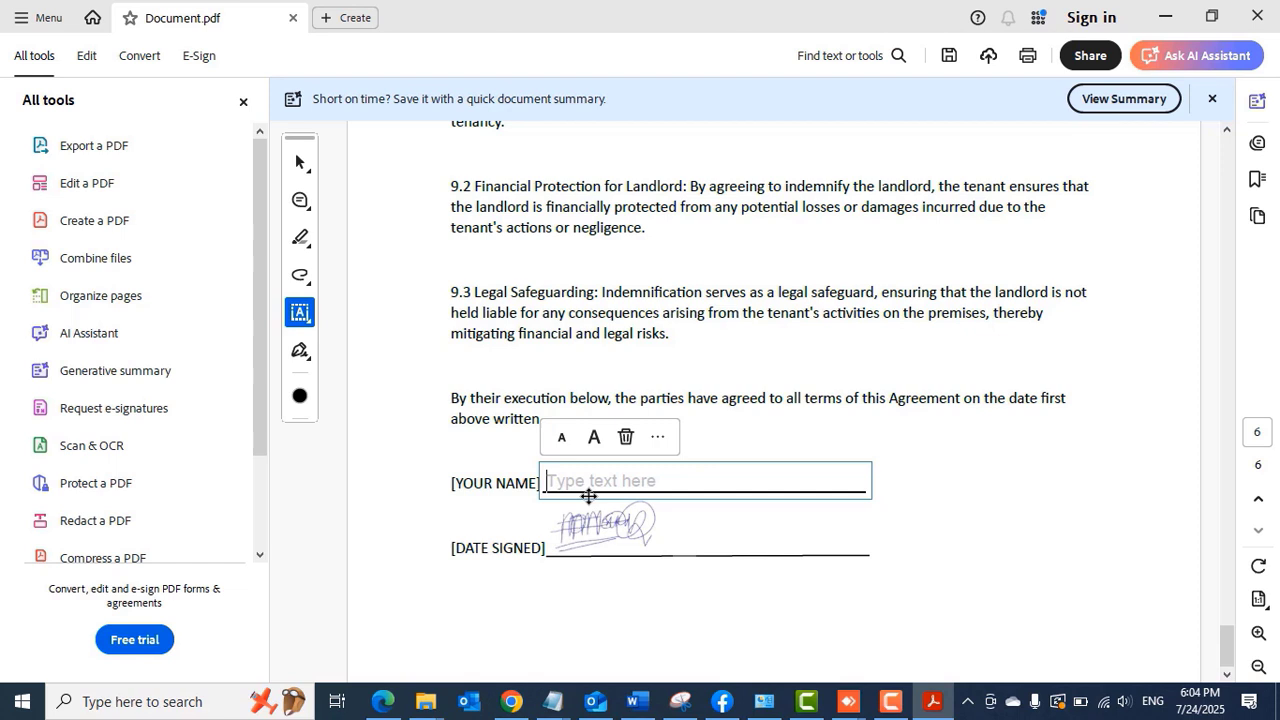
type("BIS")
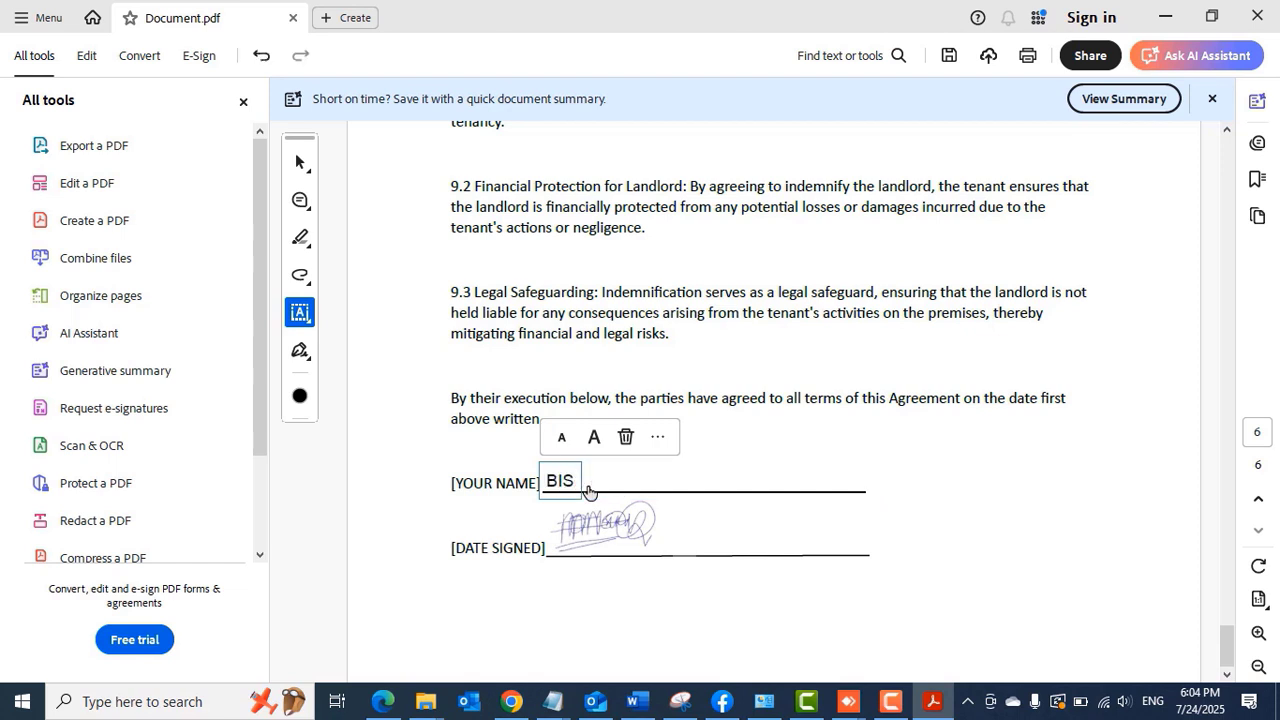
type("MARK")
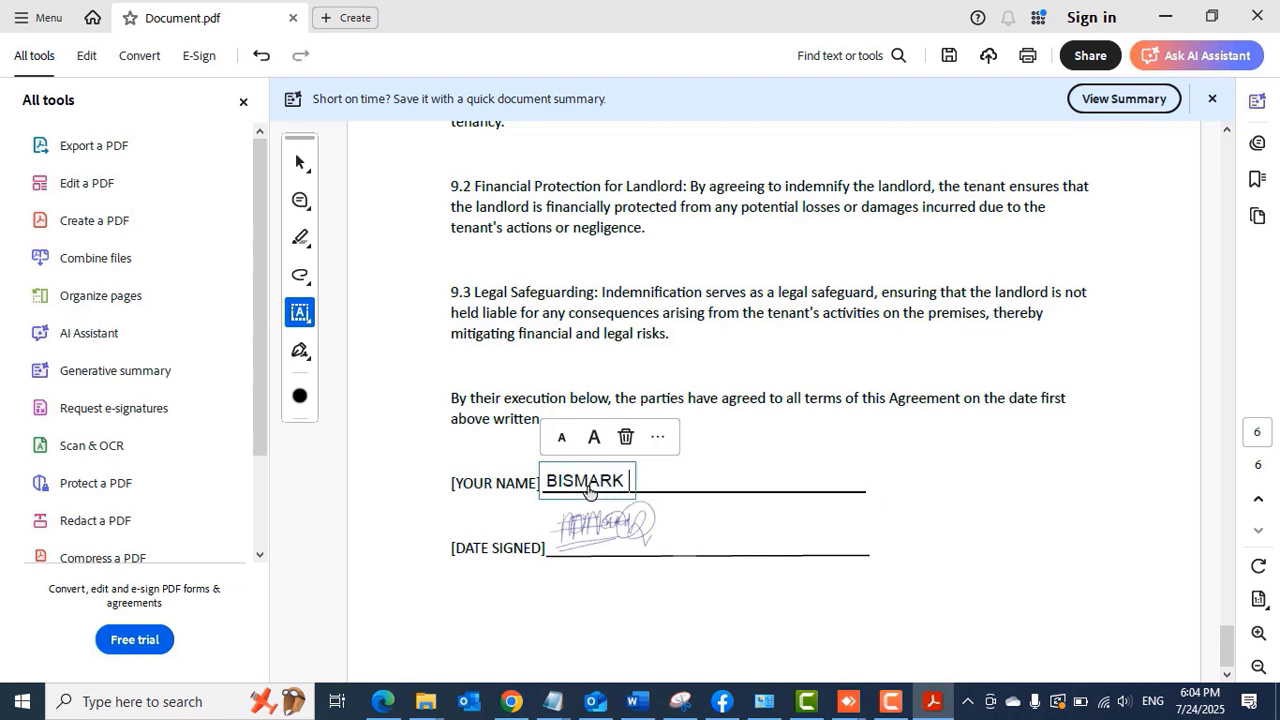
type("TETTER")
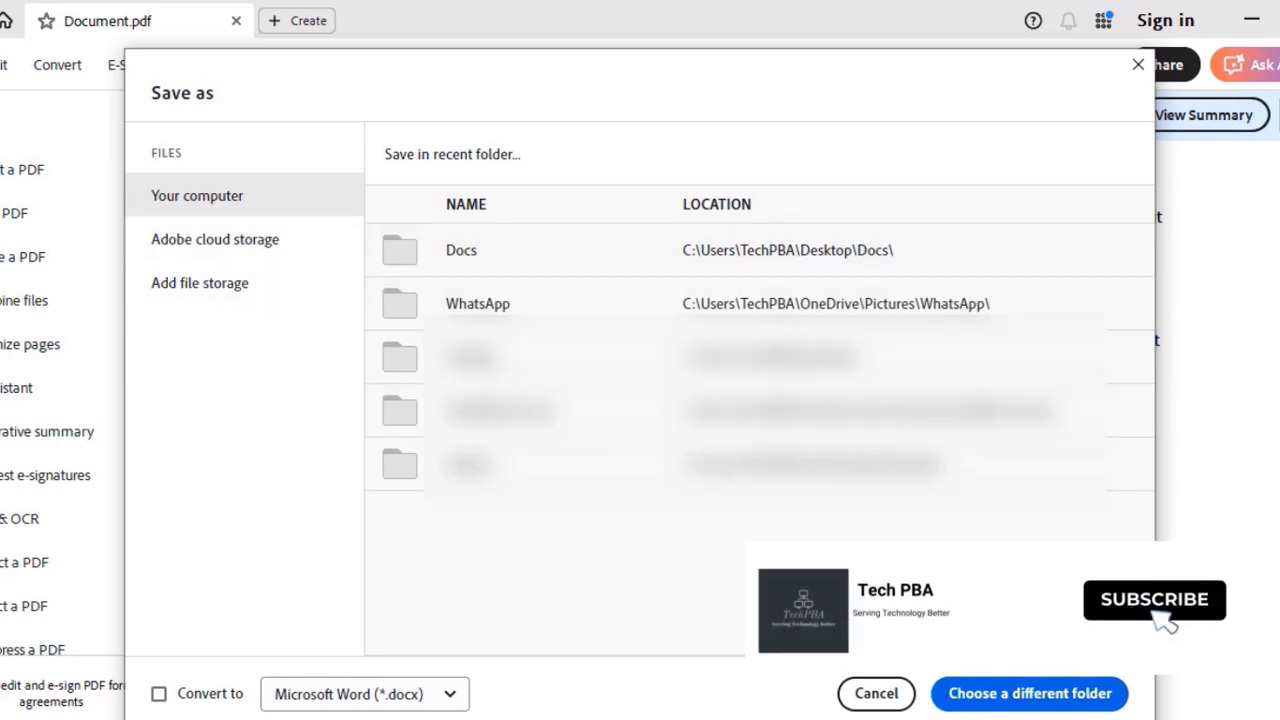
- Save the signed agreement as Document.pdf on the Desktop
left_click(1029, 693)
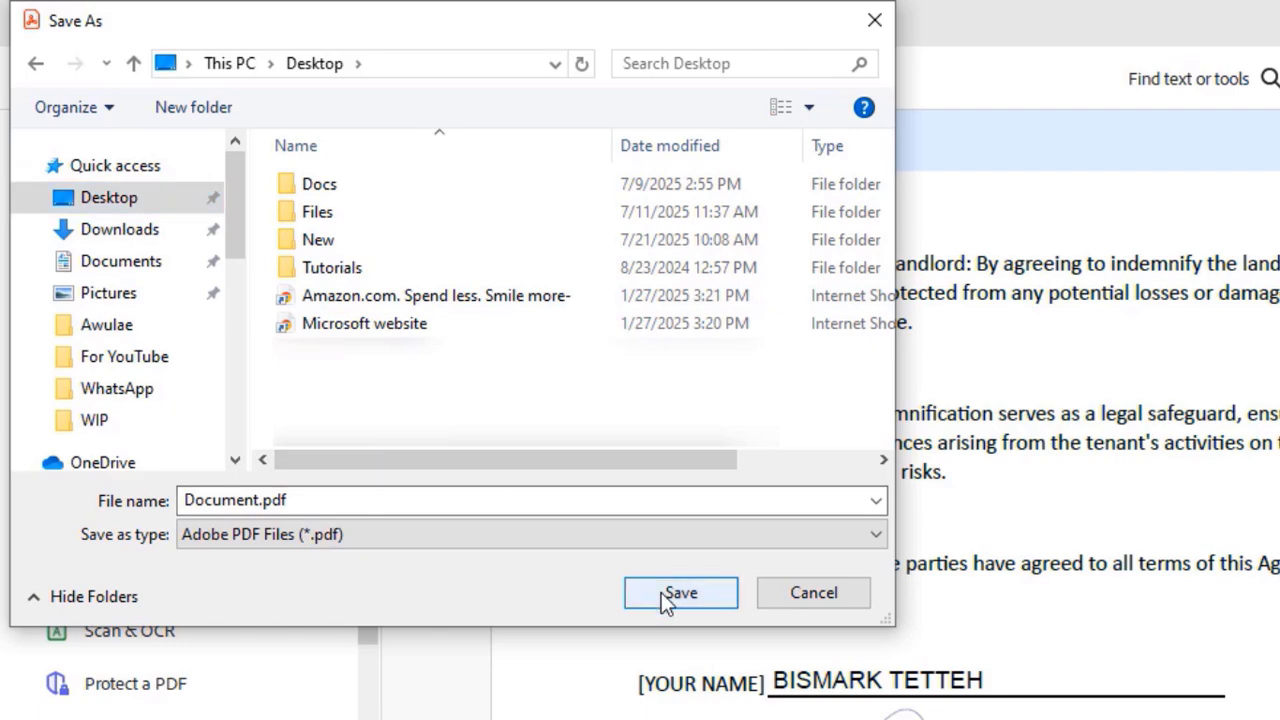
left_click(680, 592)
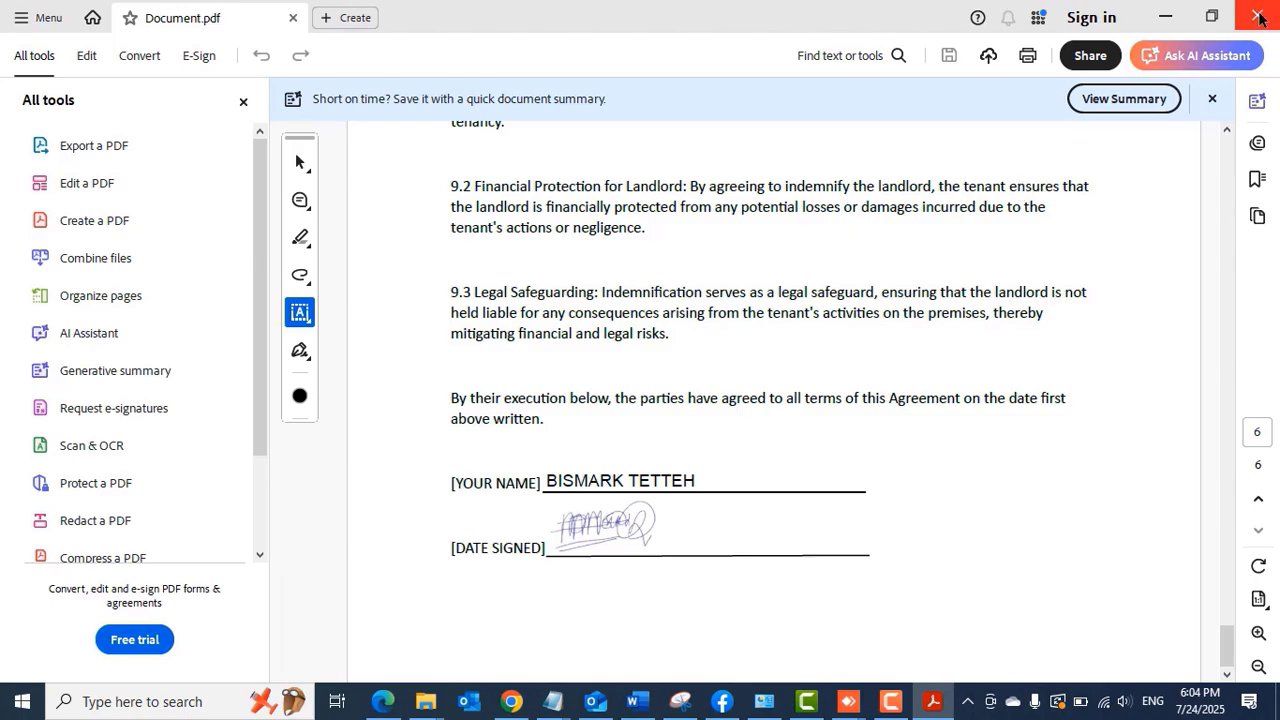
- Exit Acrobat and reopen Document.pdf from the desktop
left_click(1259, 18)
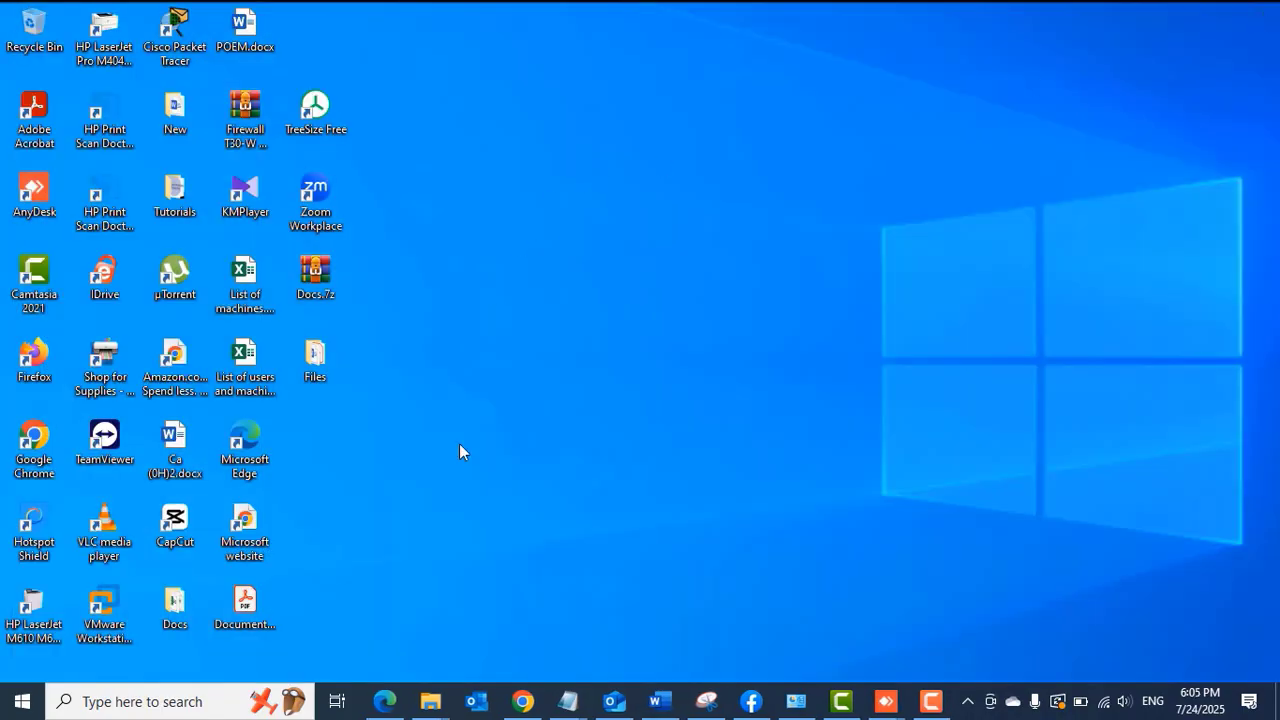
left_click(244, 610)
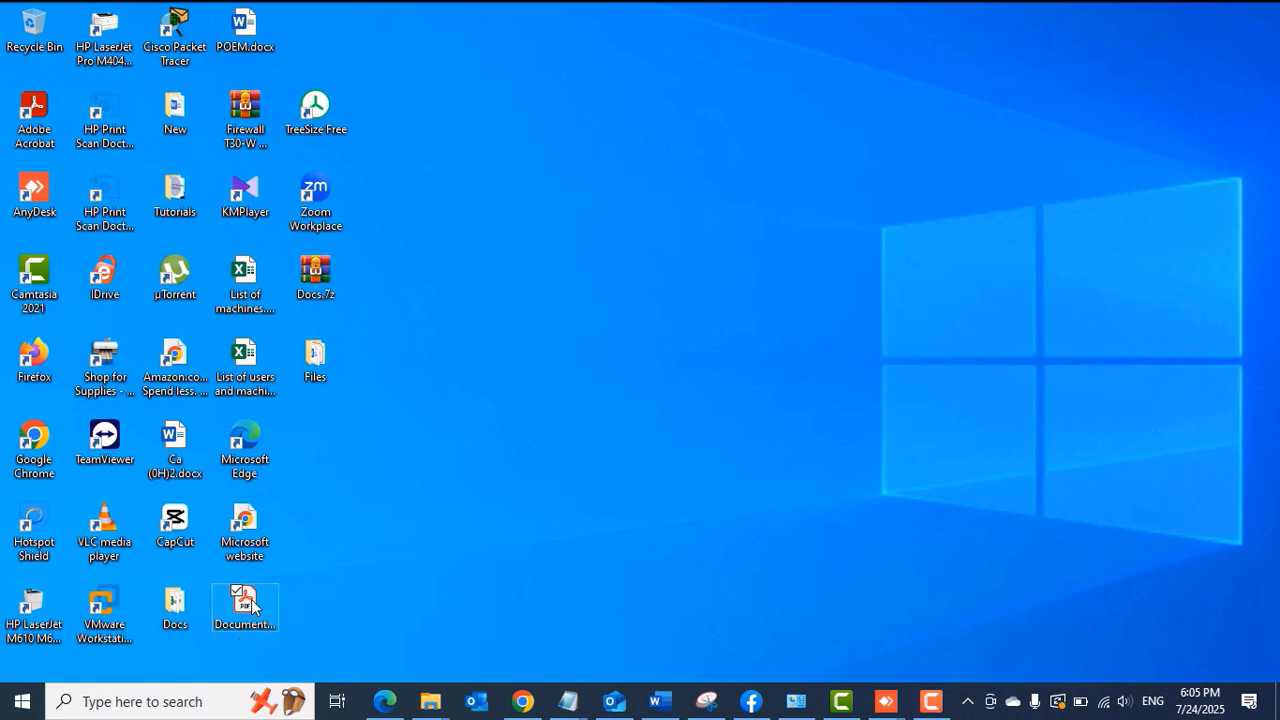
double_click(245, 607)
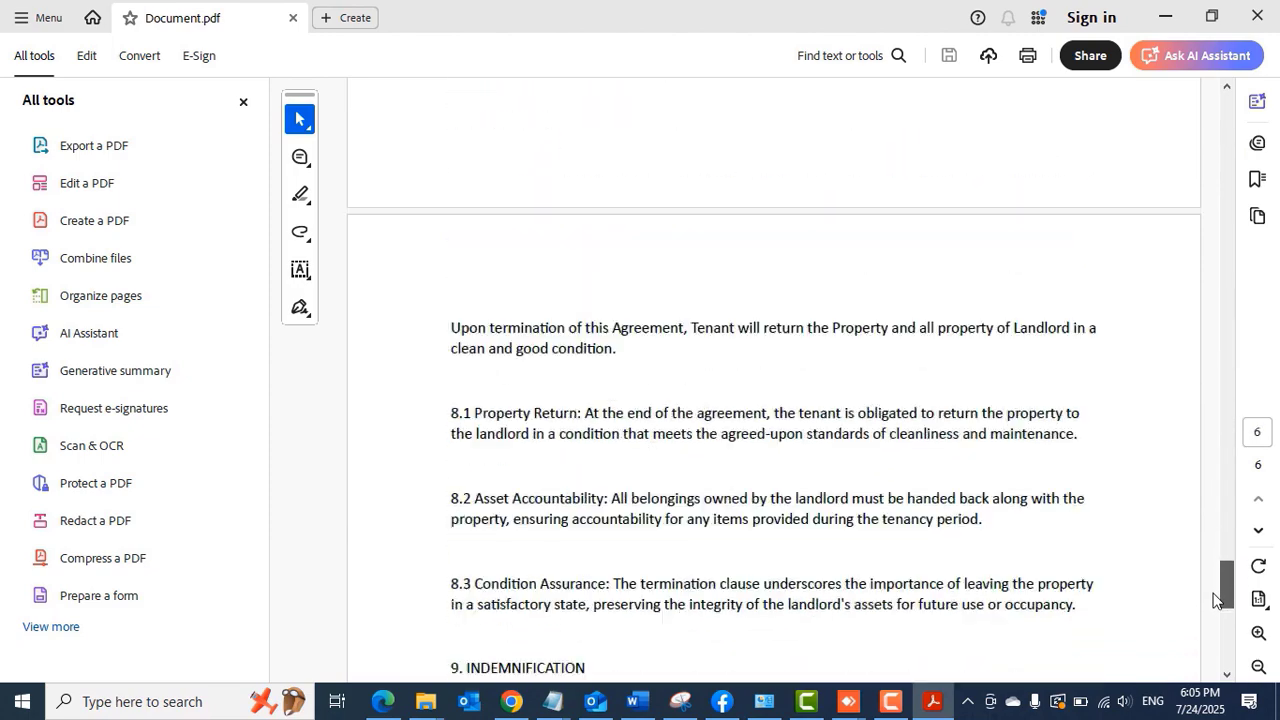
scroll("down", 3)
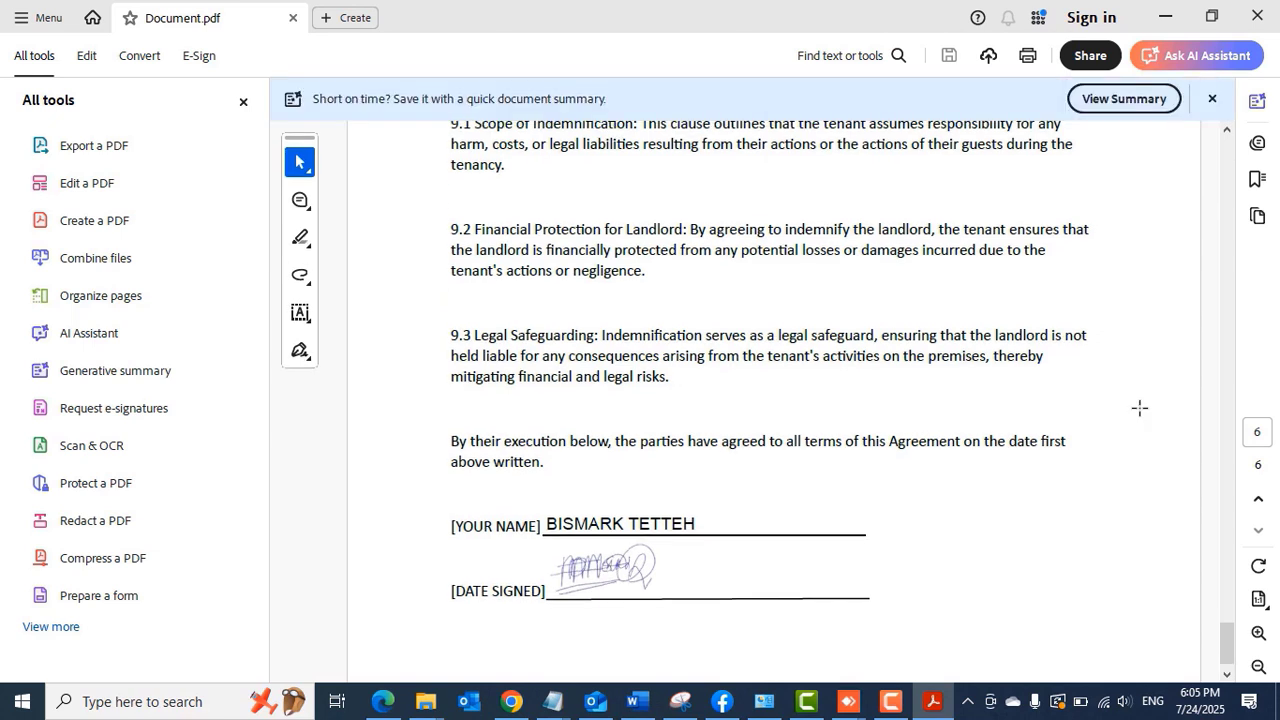
left_click(1196, 55)
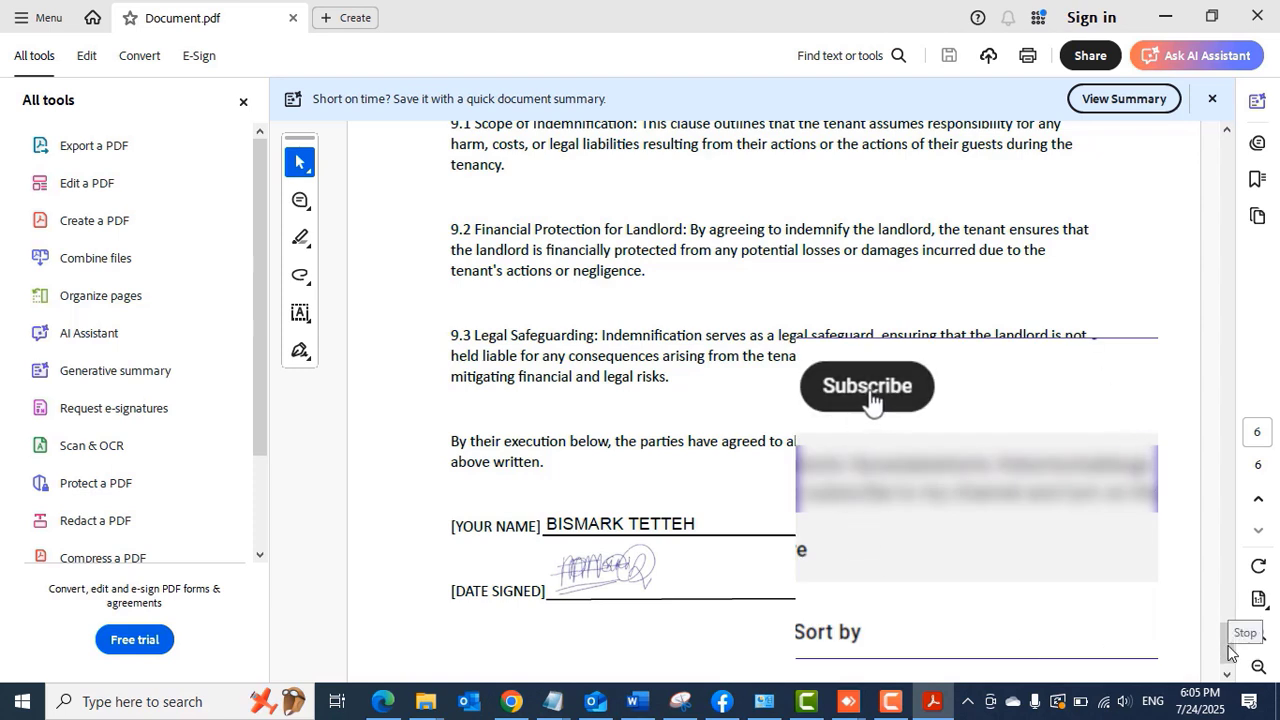
left_click(865, 386)
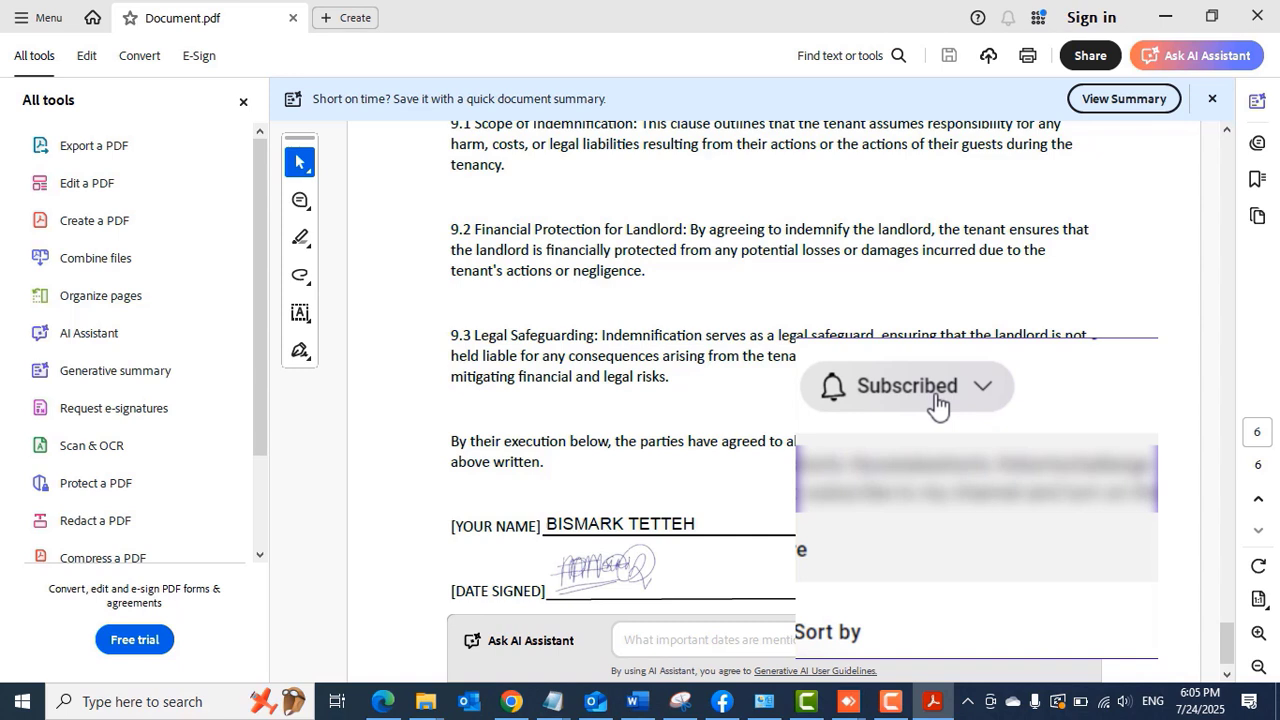
left_click(980, 386)
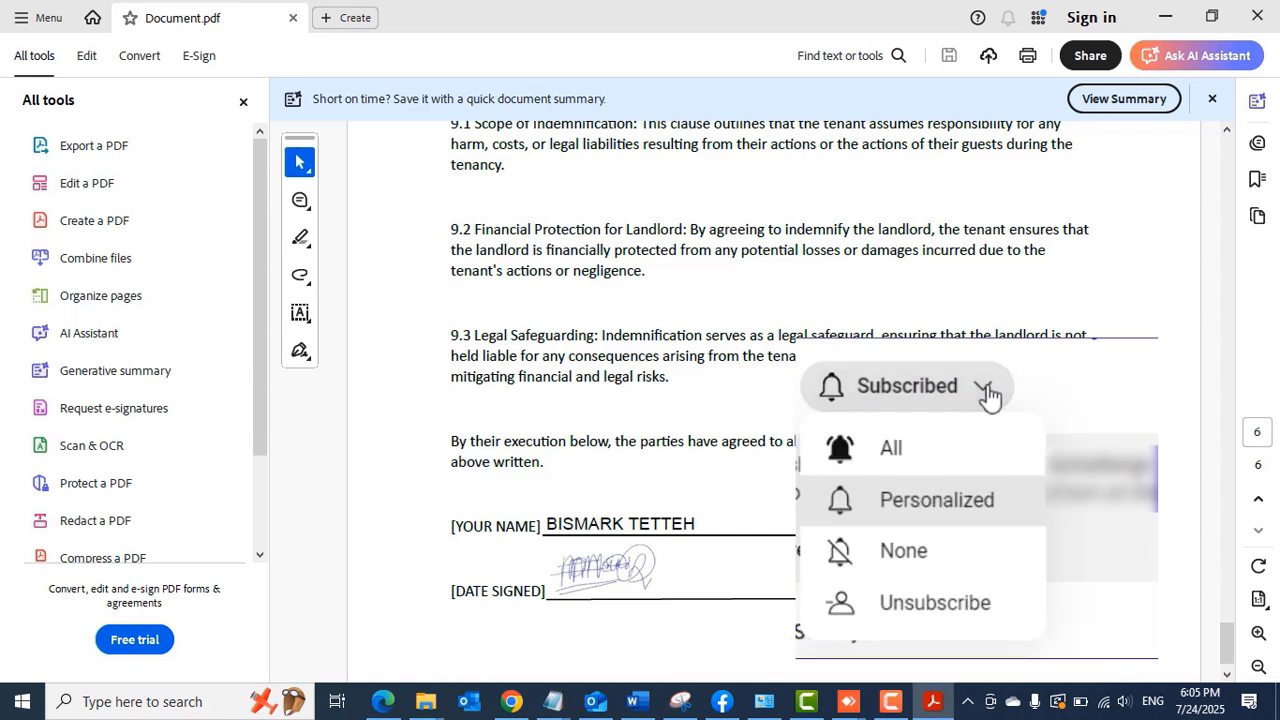
mouse_move(955, 460)
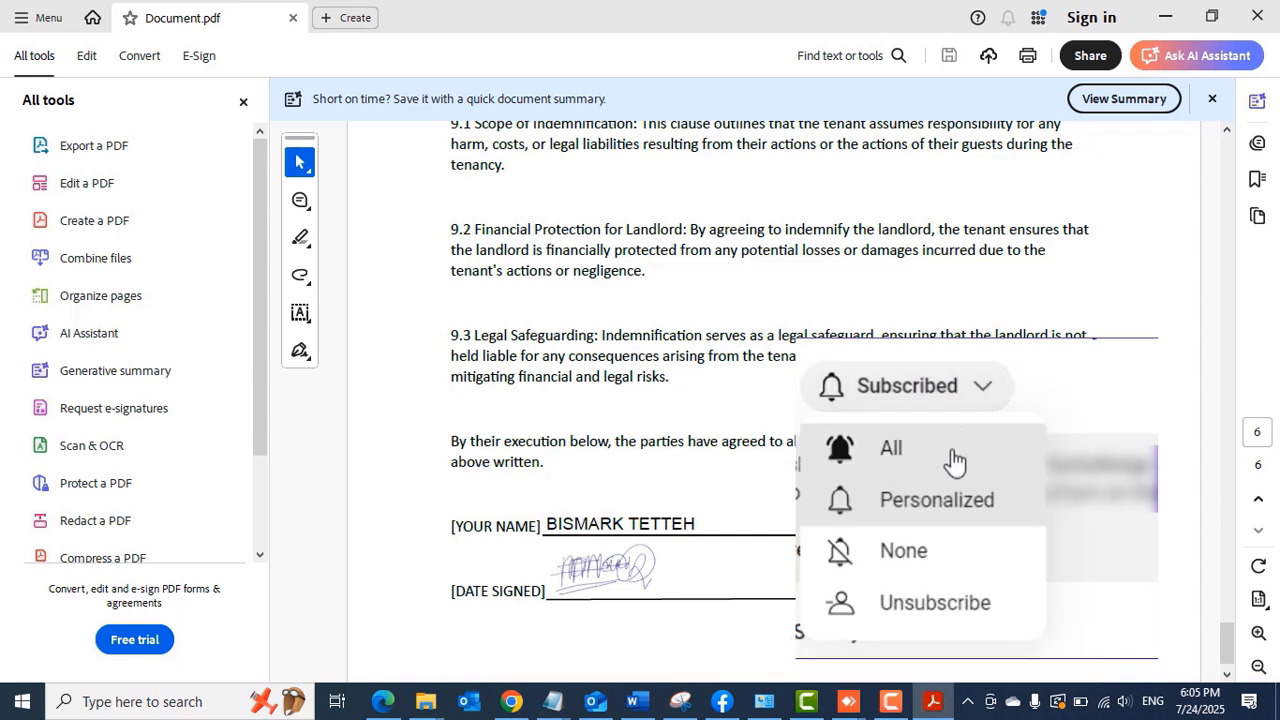